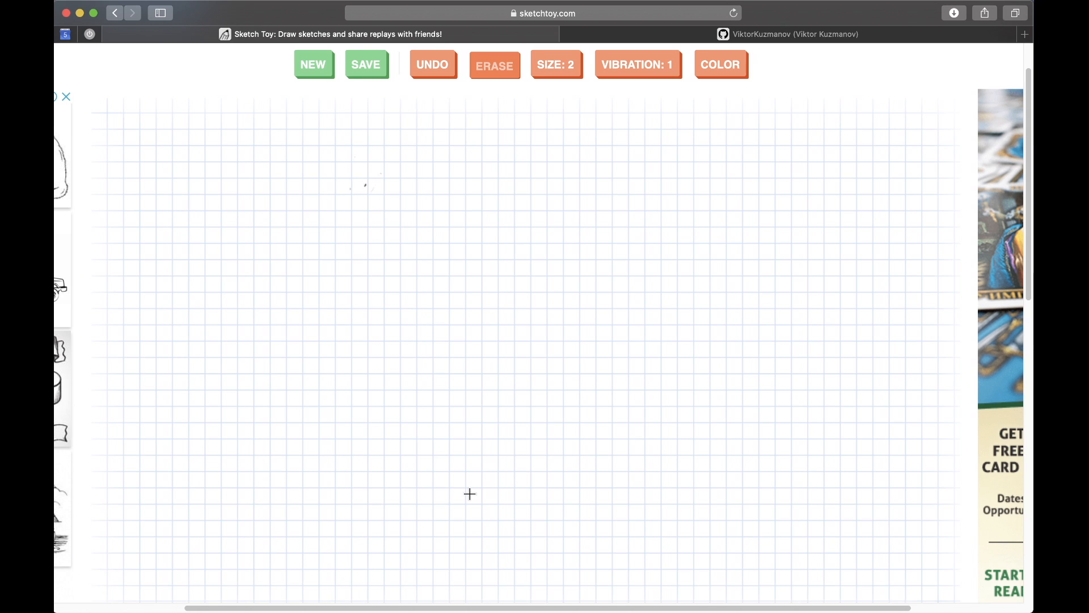
mouse_move(227, 218)
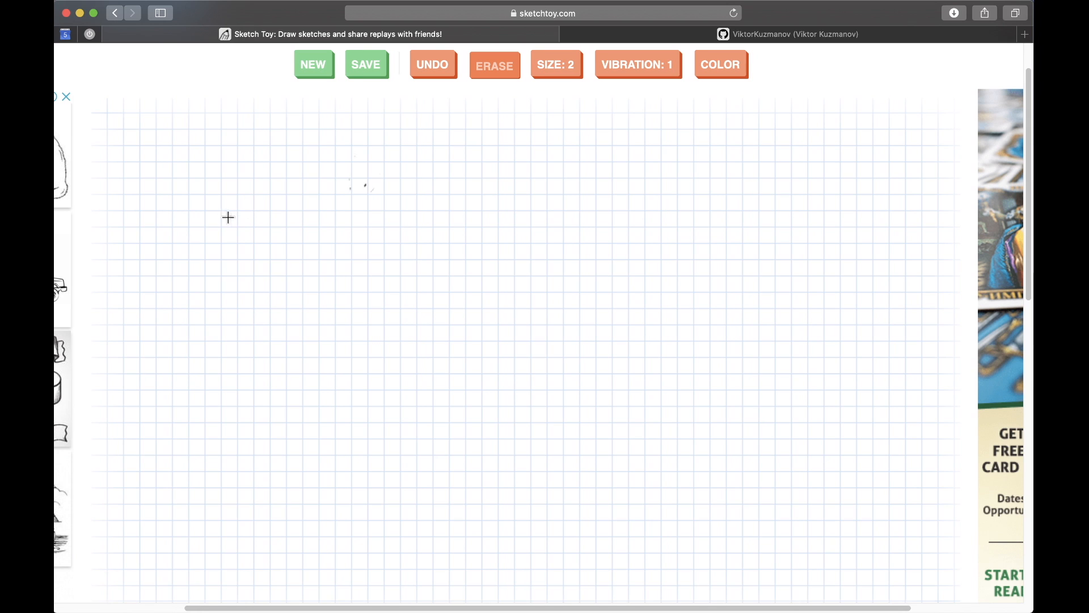
mouse_move(217, 193)
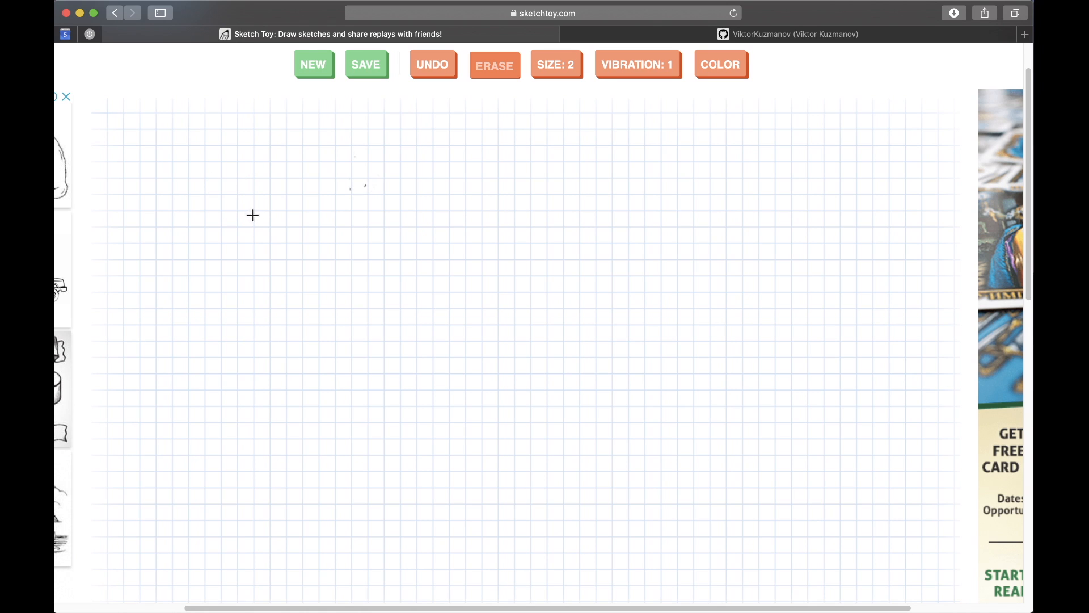
mouse_move(228, 208)
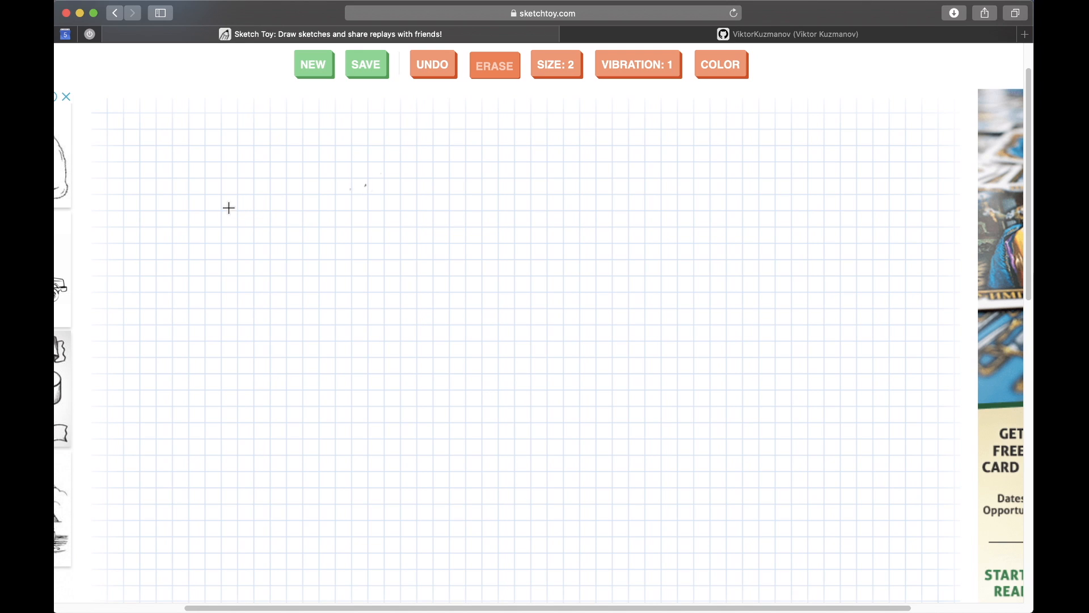
mouse_move(195, 172)
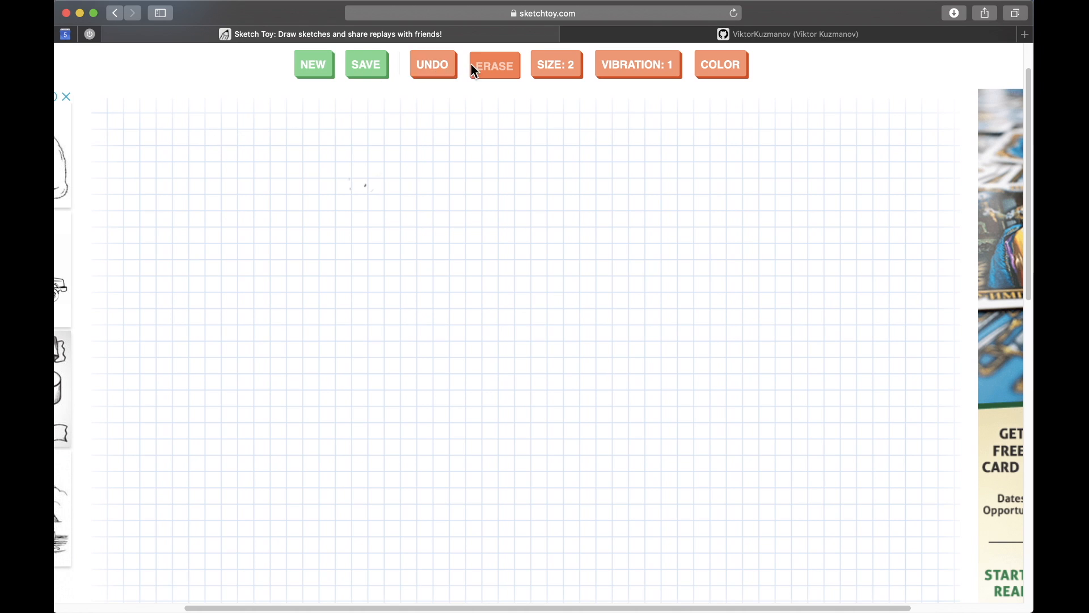
Step: Draw a 'Website' box with two 'web page' boxes linked below it by lines
drag(202, 153, 341, 163)
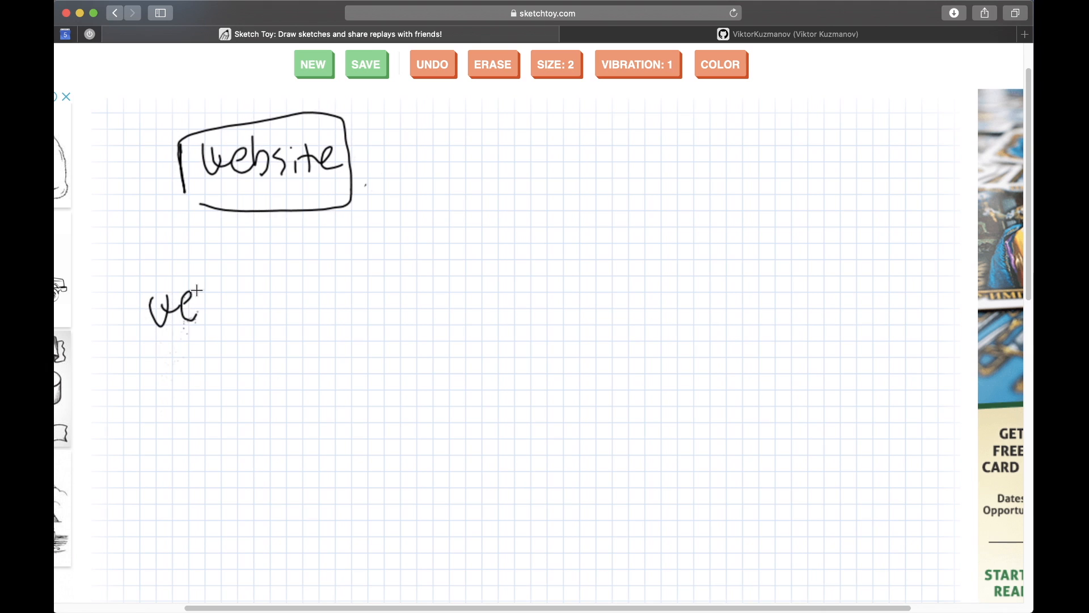
drag(195, 299, 194, 362)
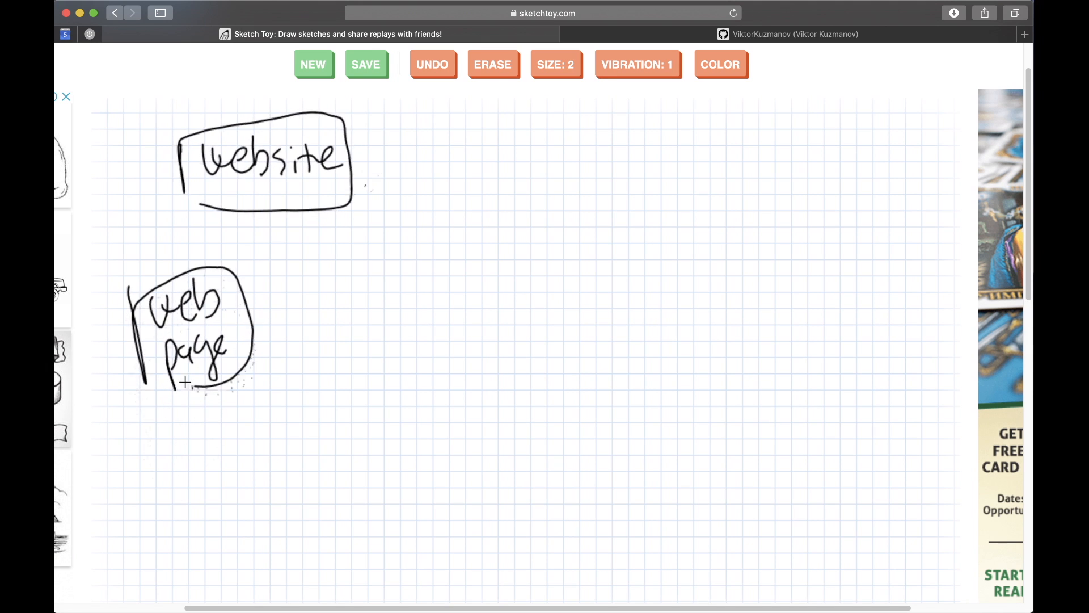
drag(222, 222, 302, 275)
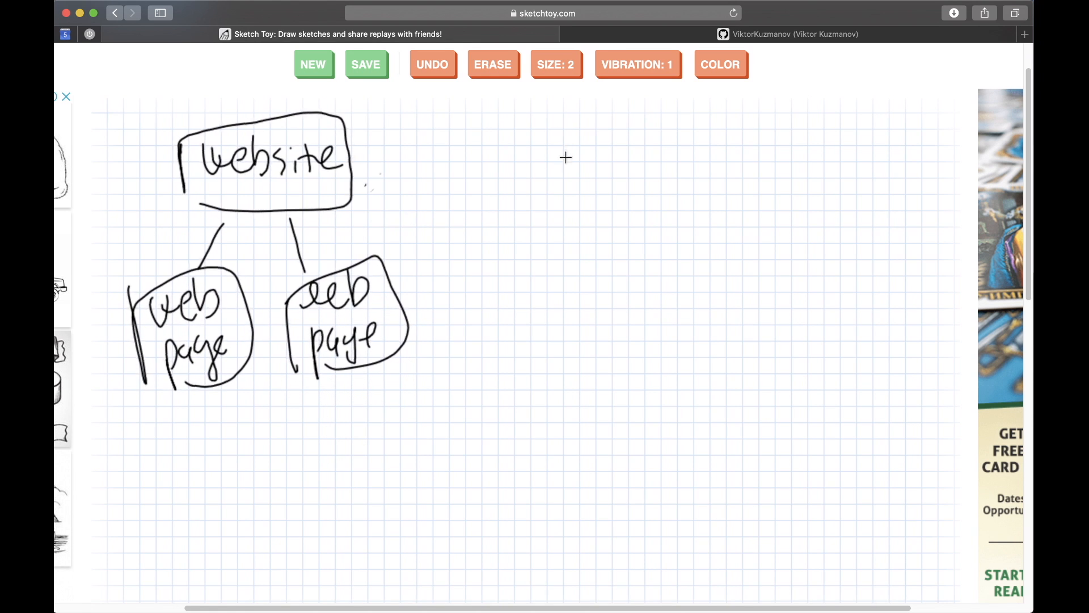
mouse_move(516, 200)
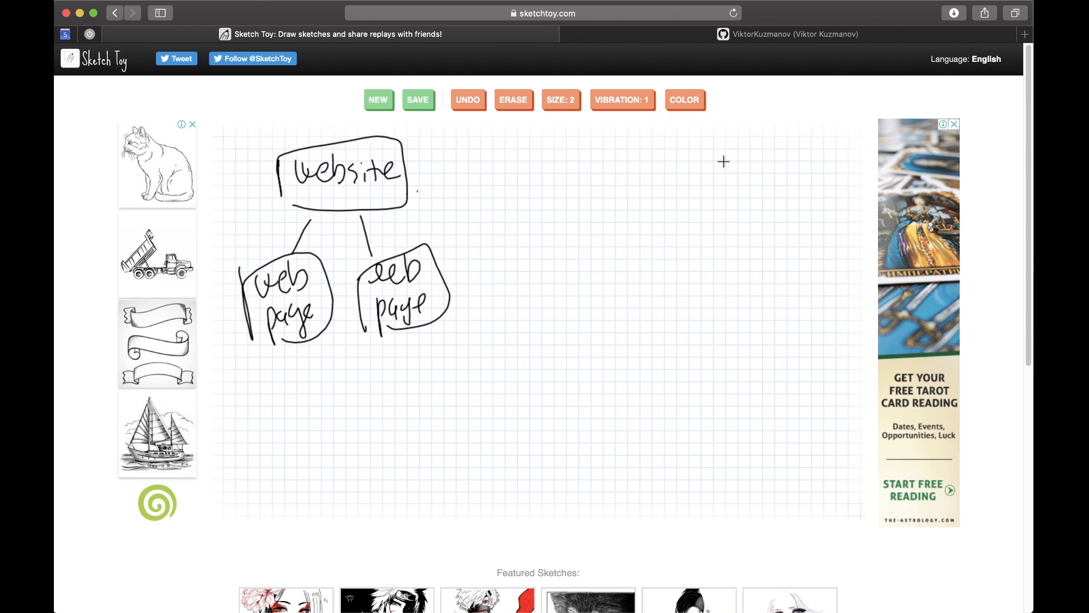
mouse_move(906, 97)
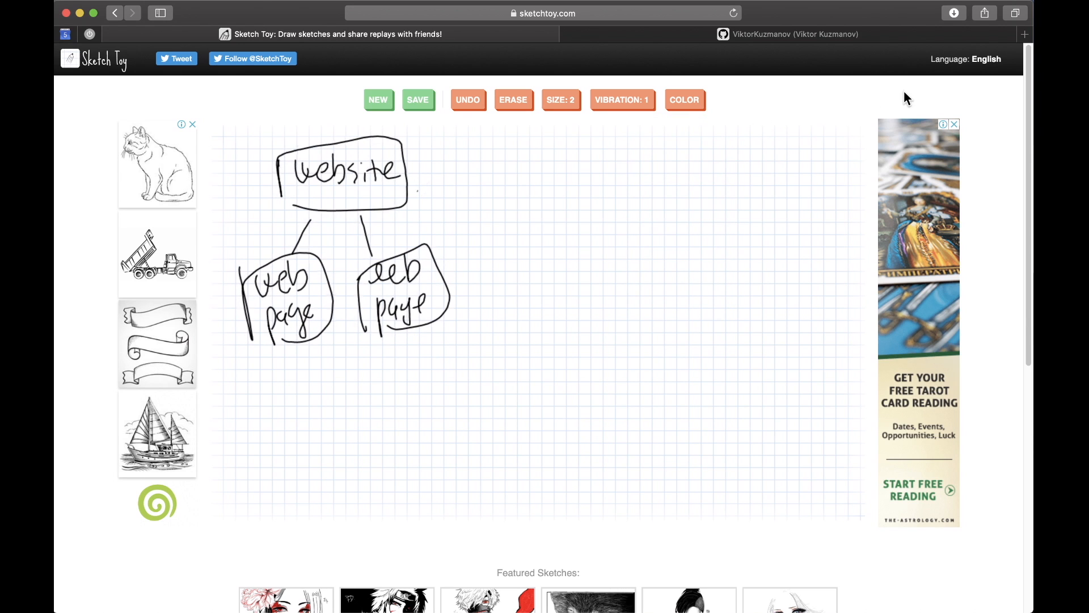
mouse_move(766, 148)
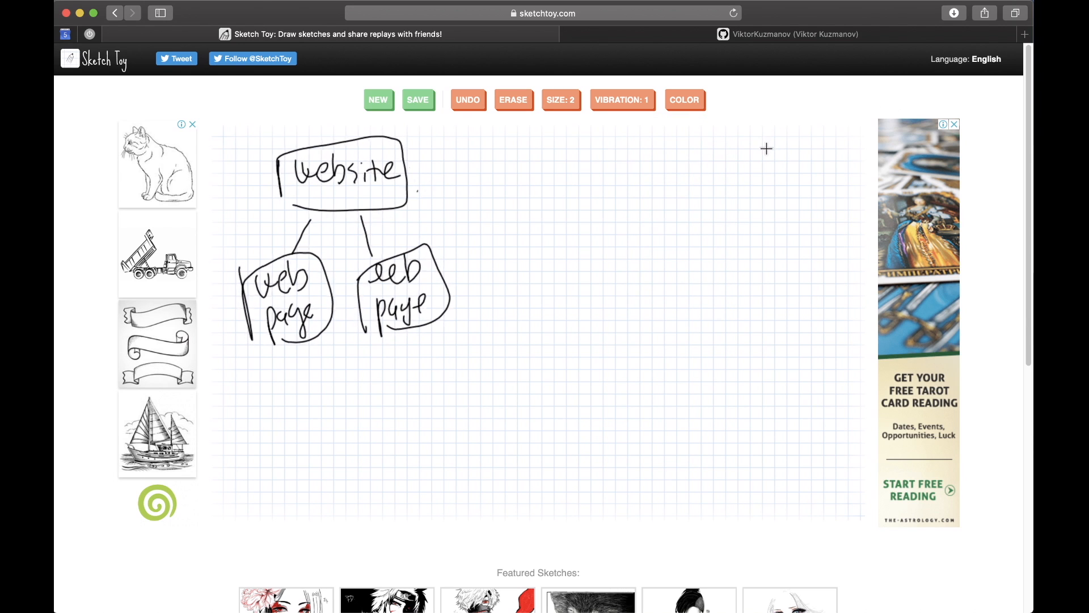
mouse_move(775, 147)
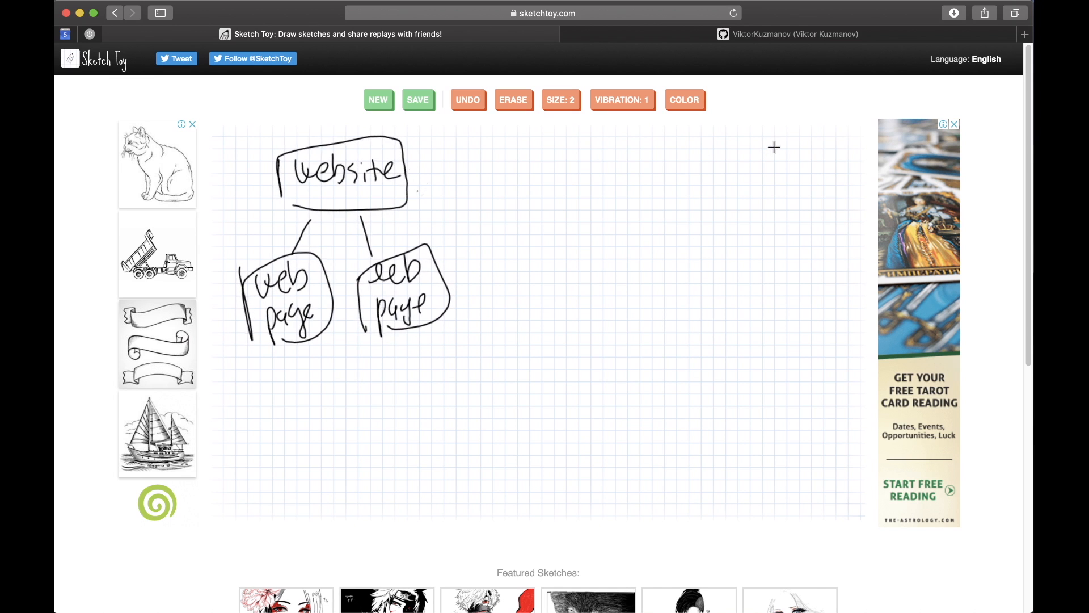
mouse_move(511, 232)
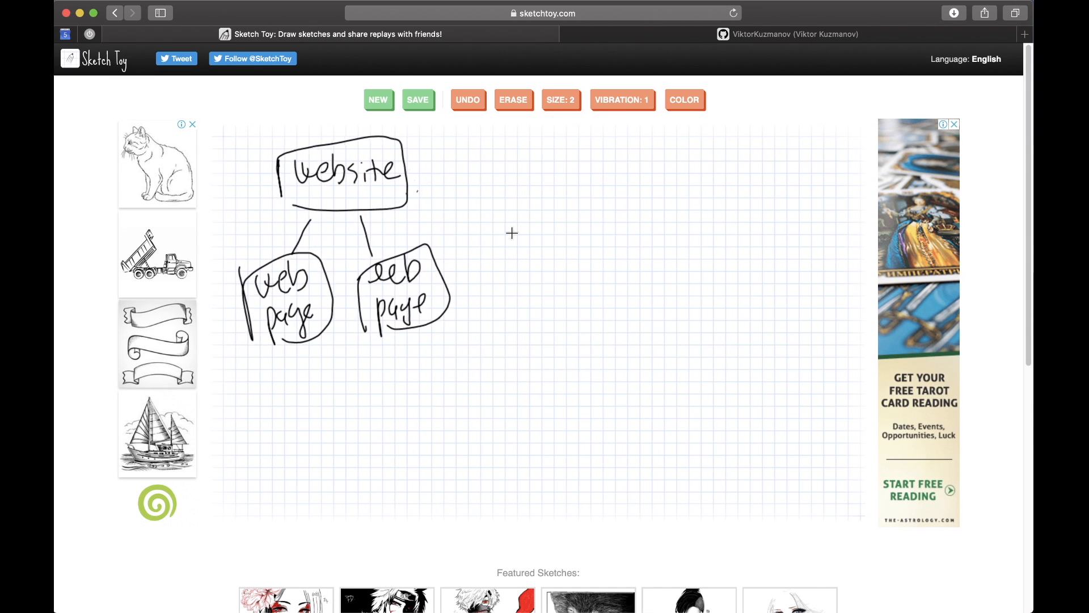
Step: Pick Polski from the Language menu and confirm Leave Page, discarding the tree diagram
click(989, 58)
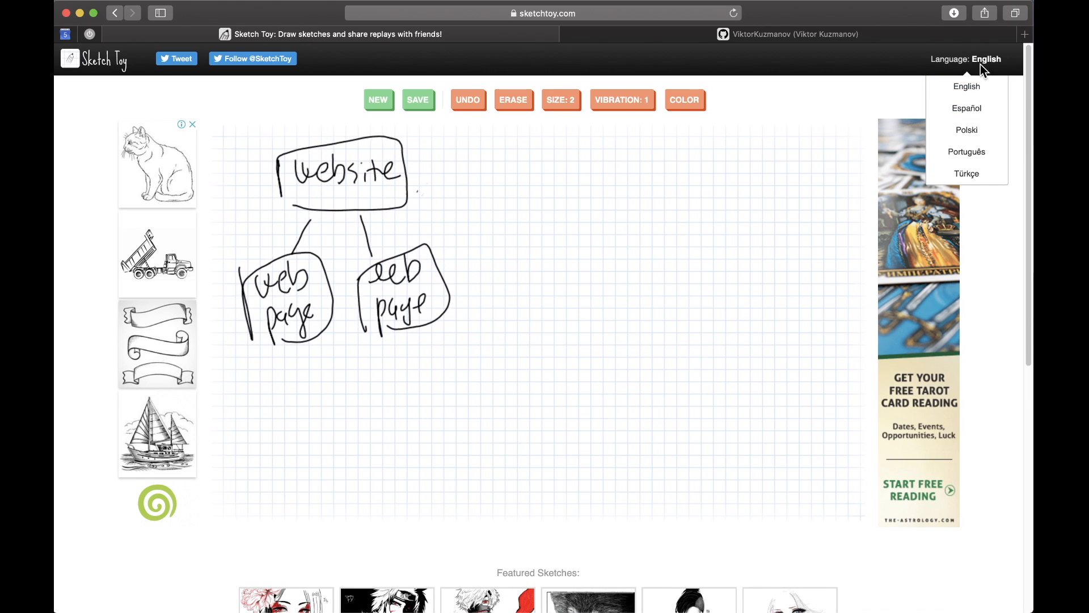
mouse_move(981, 134)
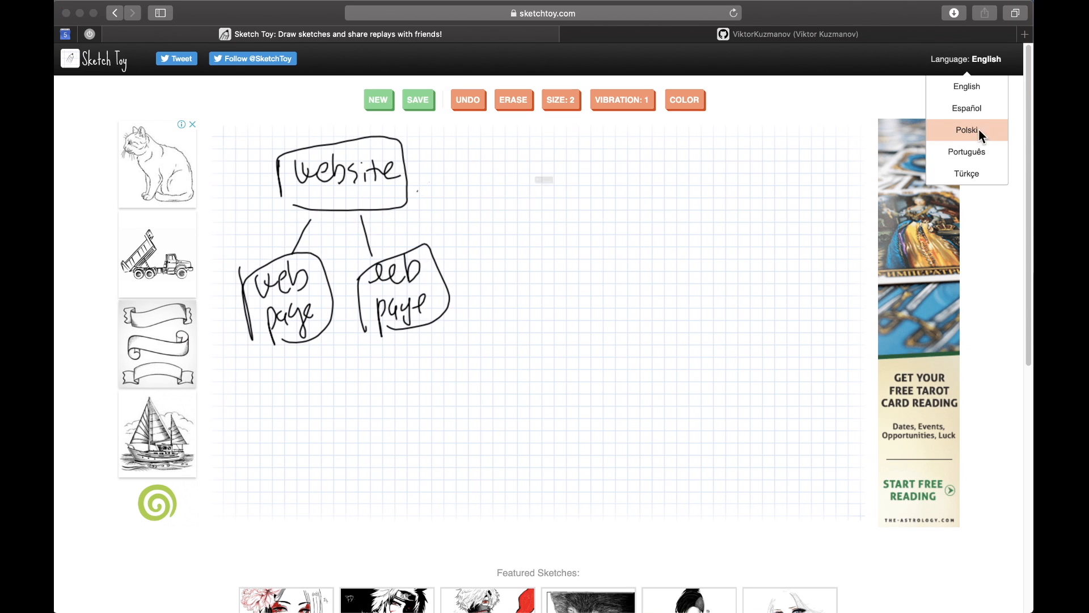
click(967, 130)
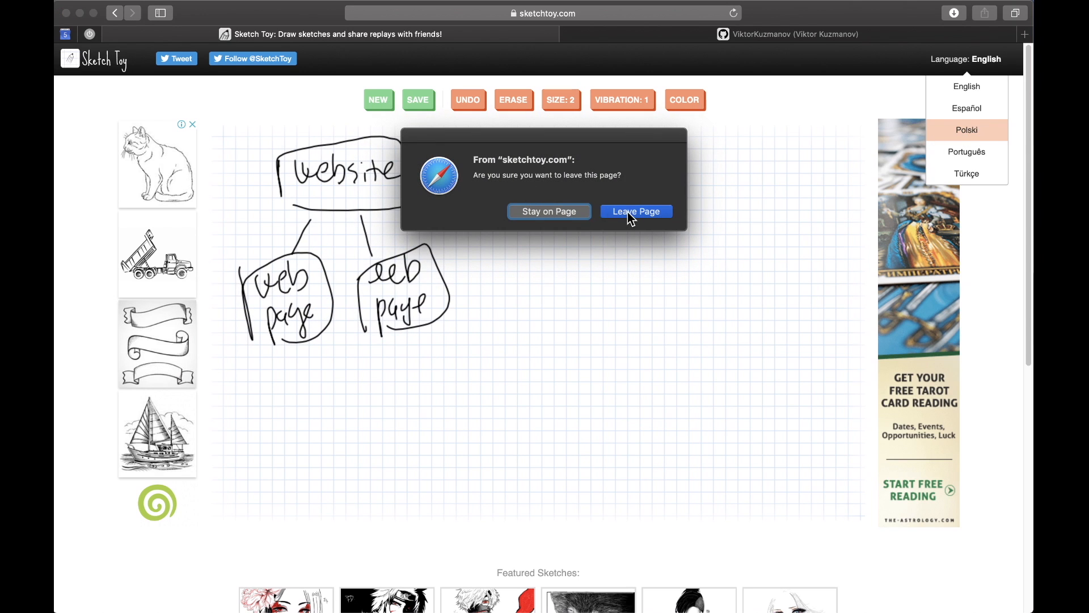
click(636, 211)
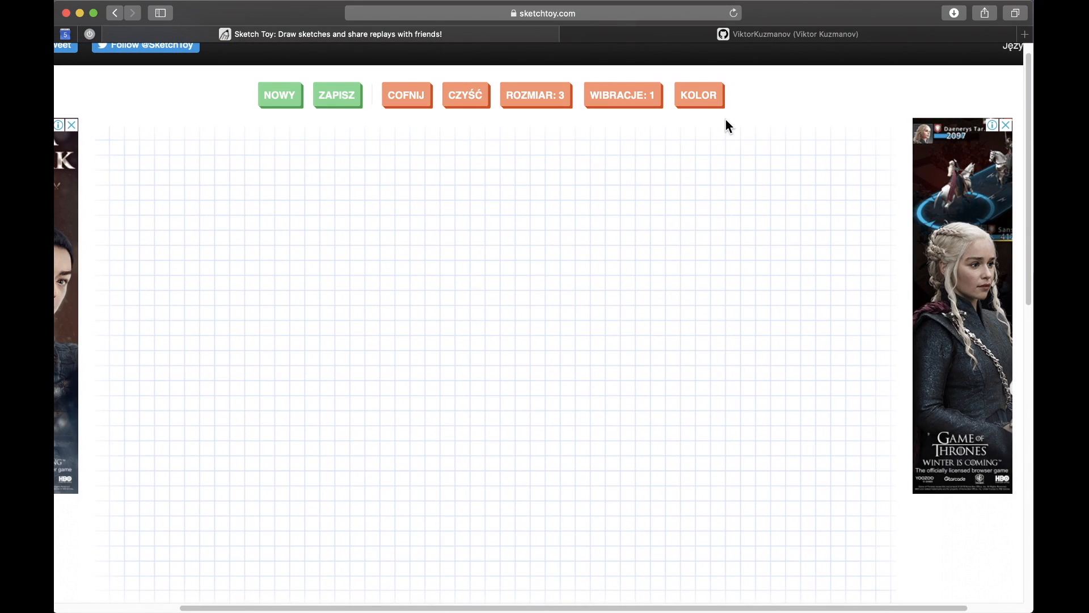
mouse_move(576, 27)
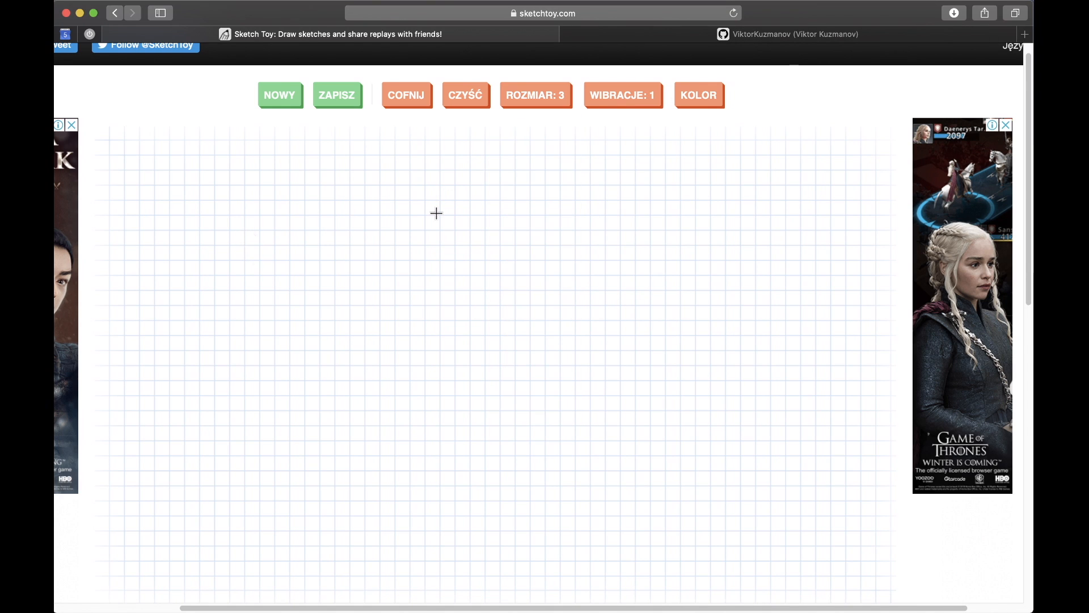
Step: Write the 'website vs webapp' heading and draw Client and Server boxes with underlined labels
drag(198, 188, 212, 219)
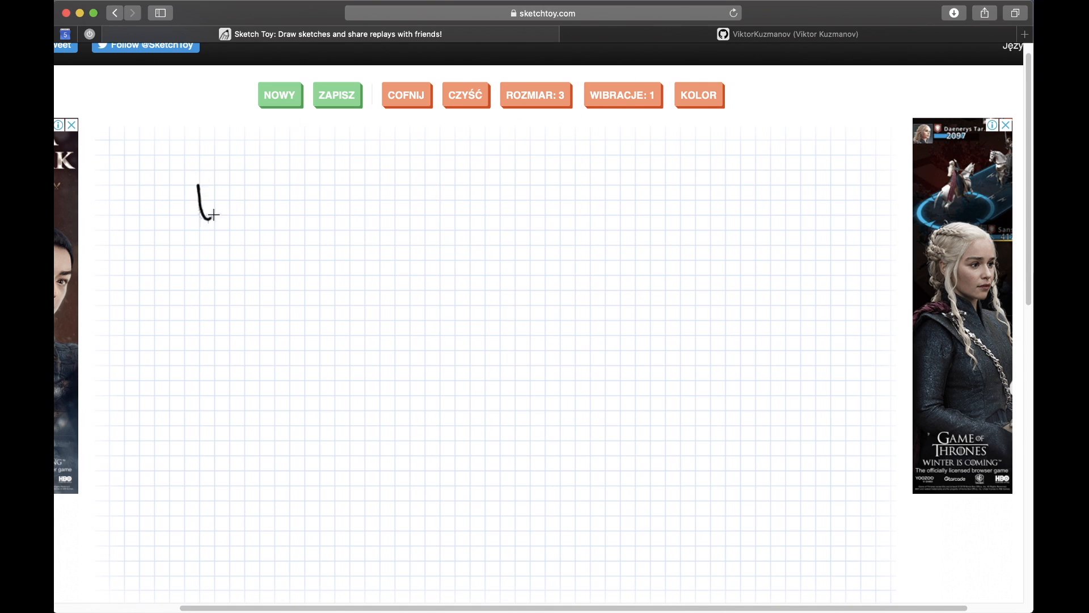
drag(202, 194, 319, 188)
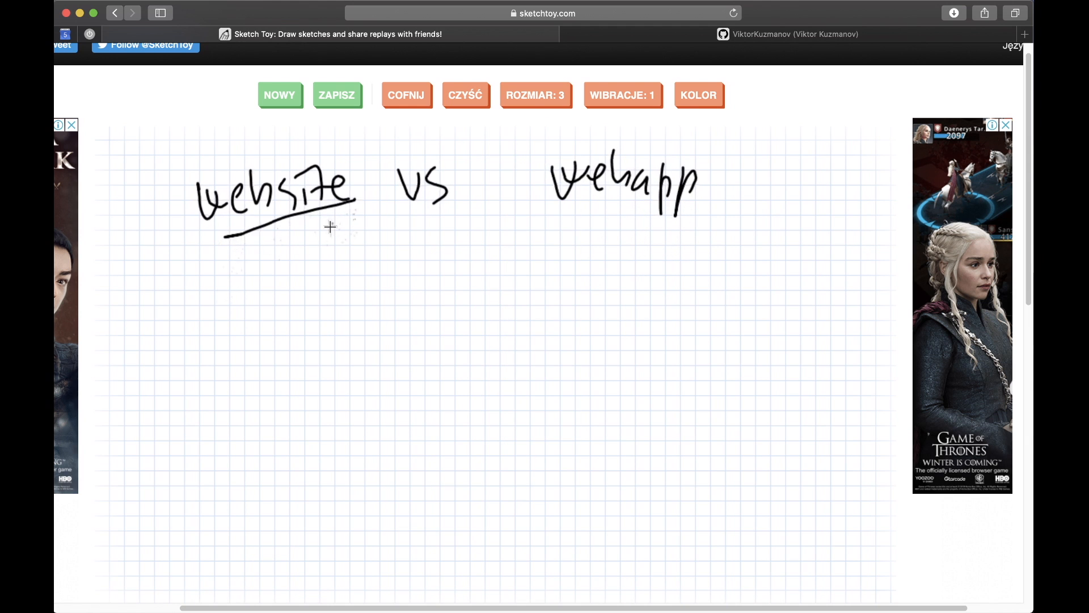
mouse_move(348, 290)
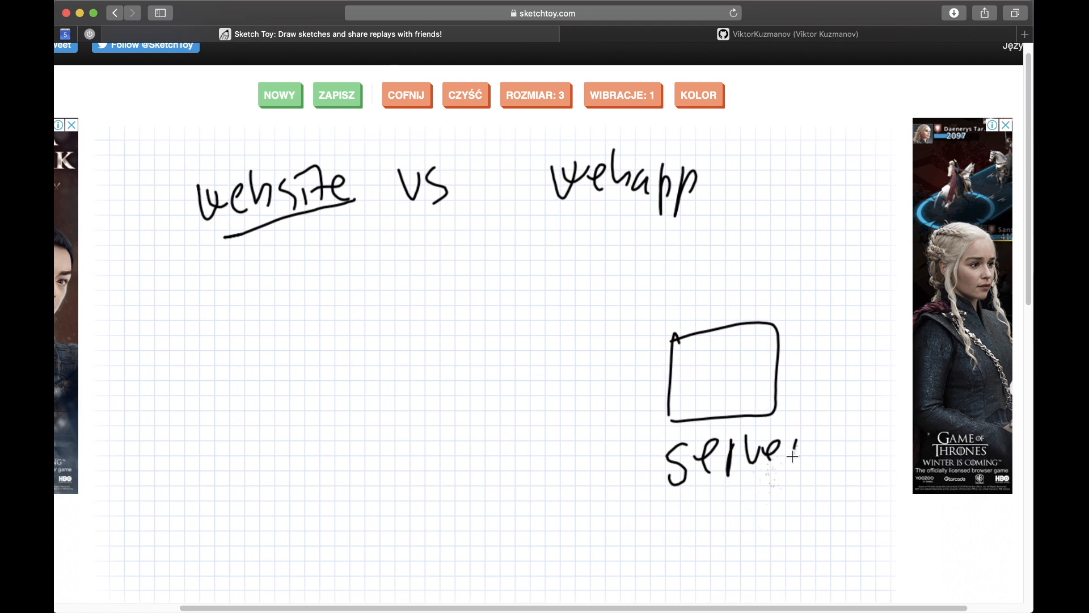
drag(177, 375, 188, 514)
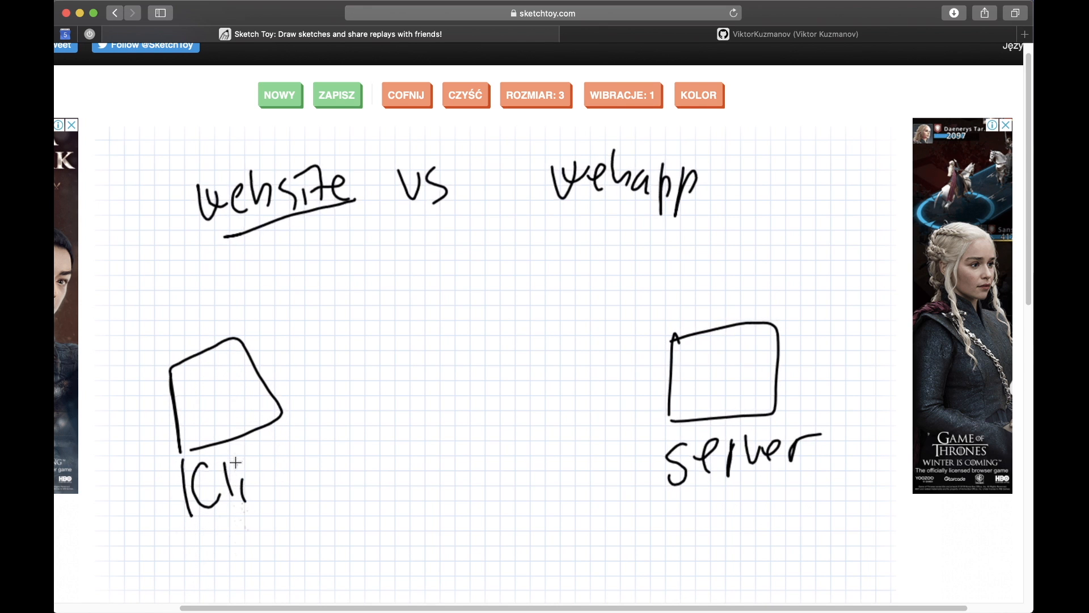
drag(243, 479, 327, 473)
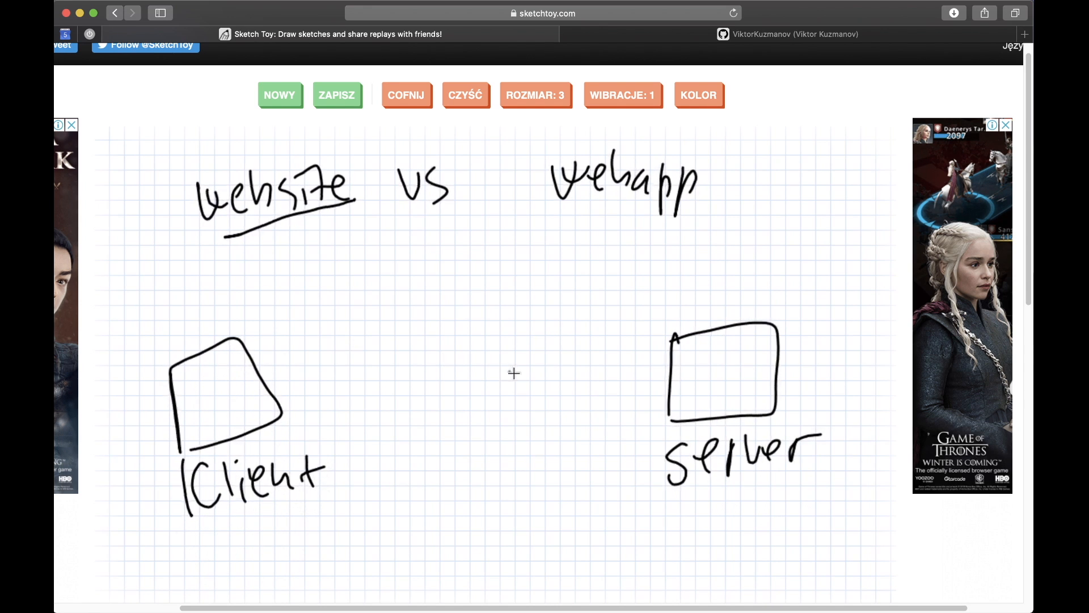
mouse_move(312, 471)
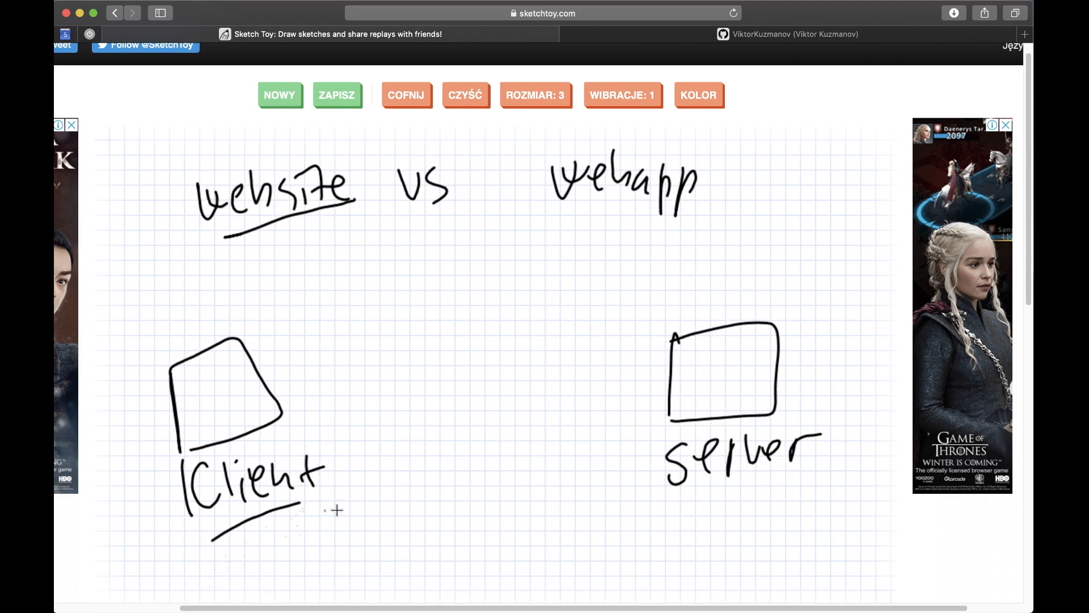
drag(668, 483, 838, 483)
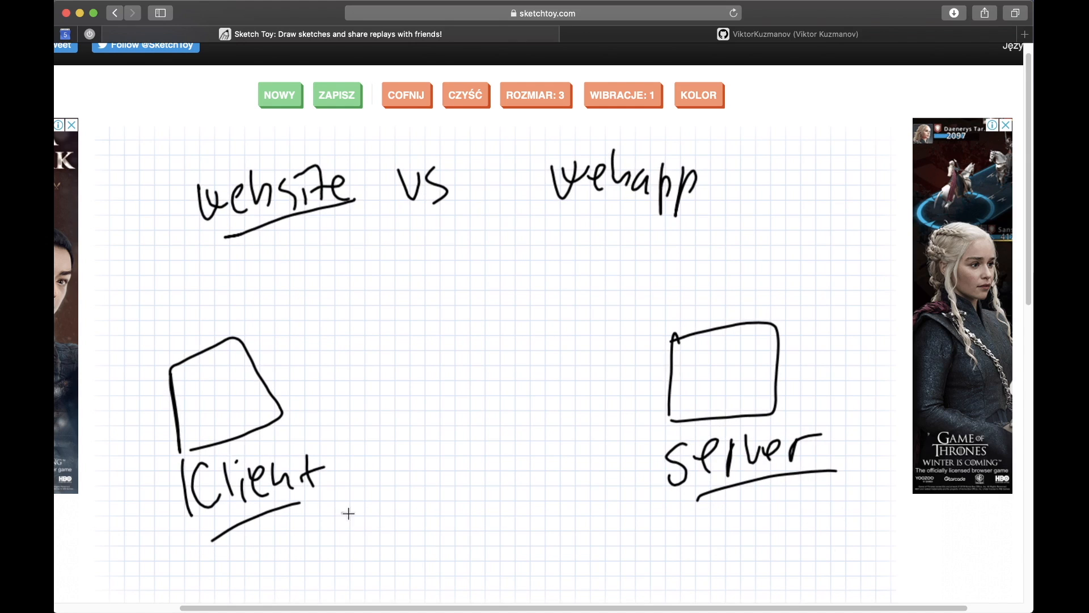
mouse_move(307, 489)
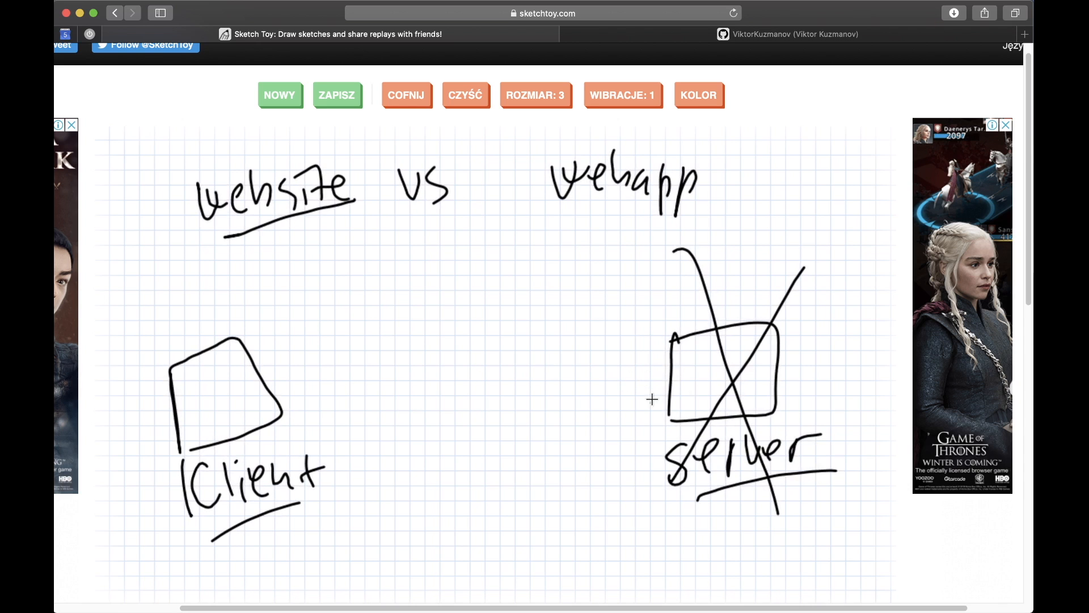
Step: Undo both cross strokes, then add client–server arrows and a second box inside the server
click(406, 95)
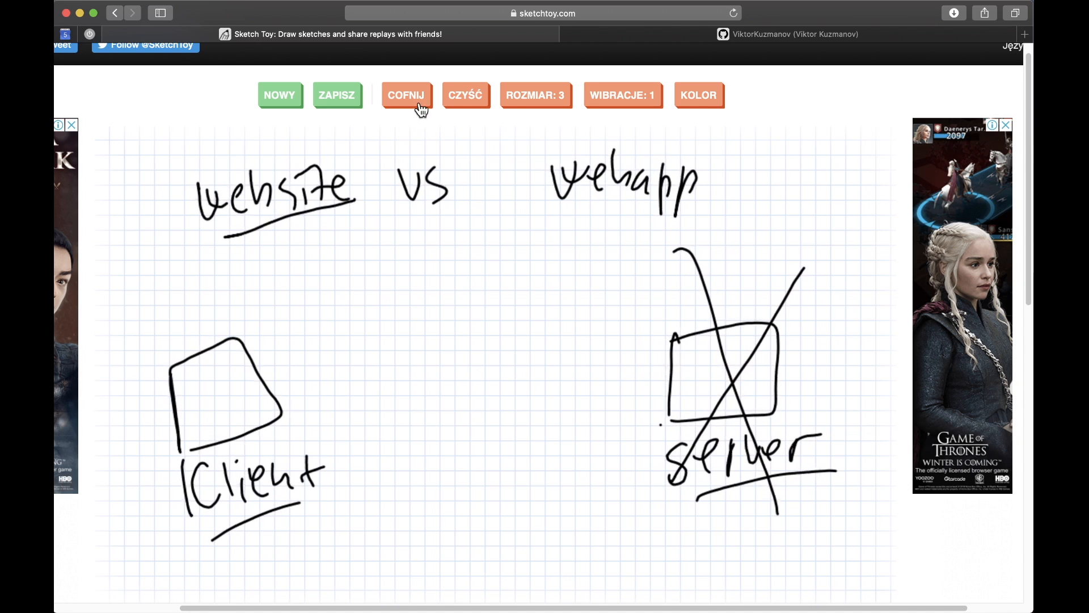
click(407, 95)
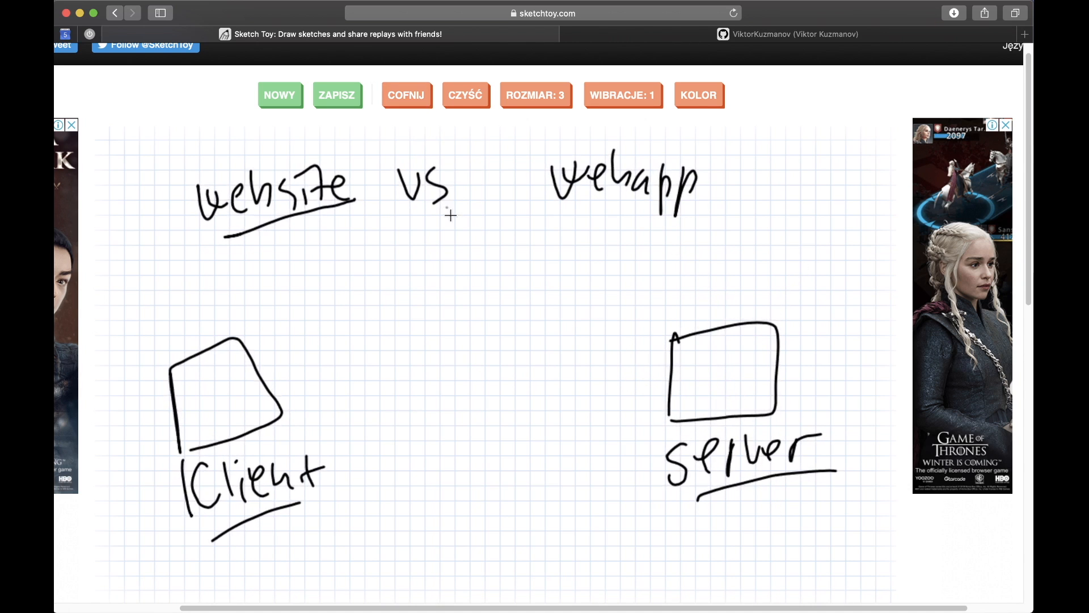
mouse_move(279, 350)
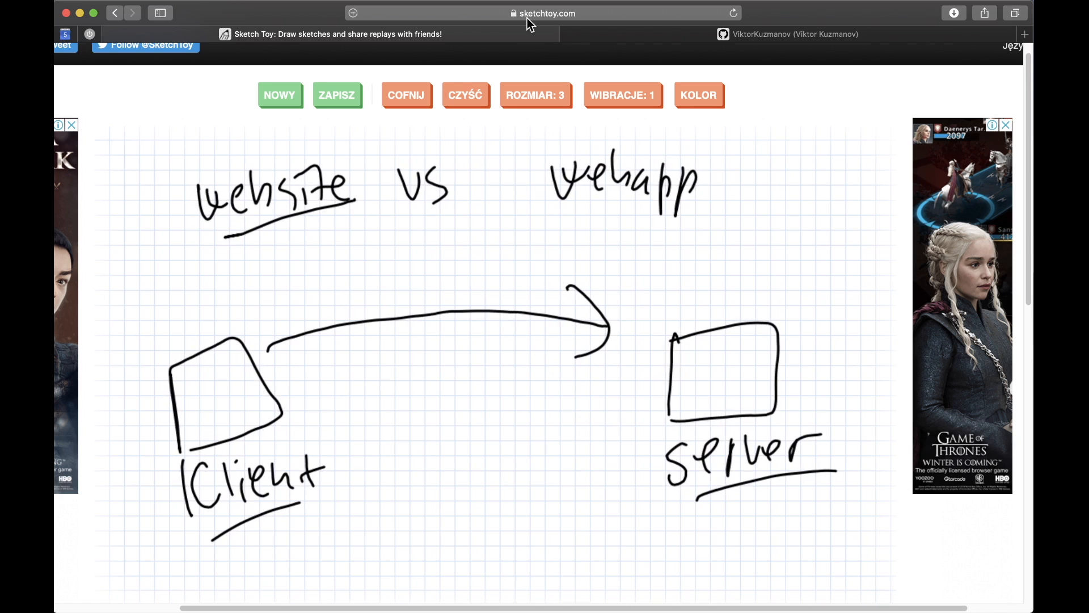
mouse_move(543, 54)
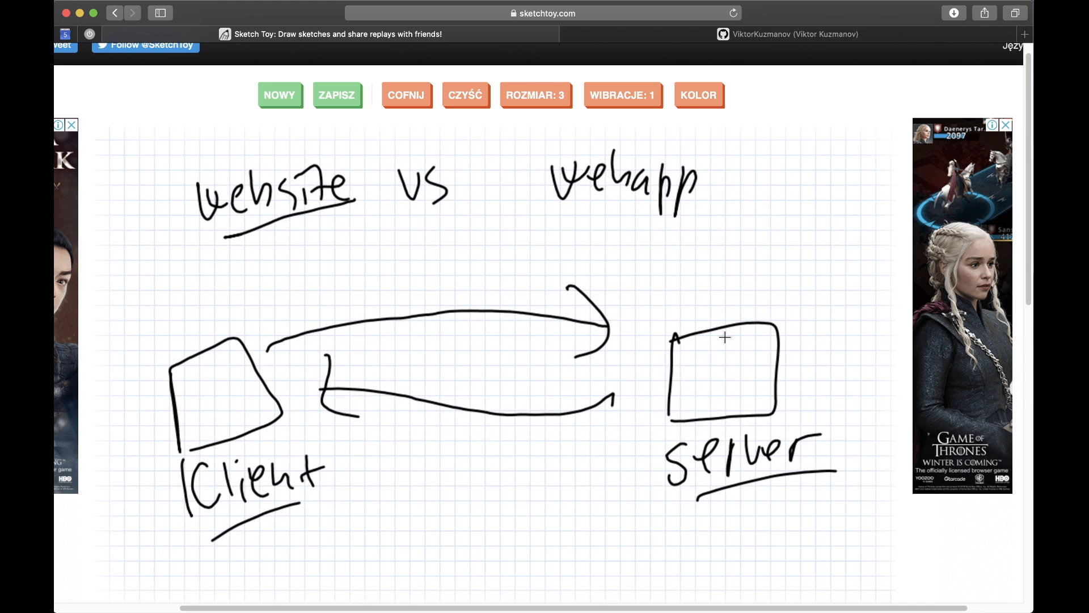
drag(719, 334, 765, 368)
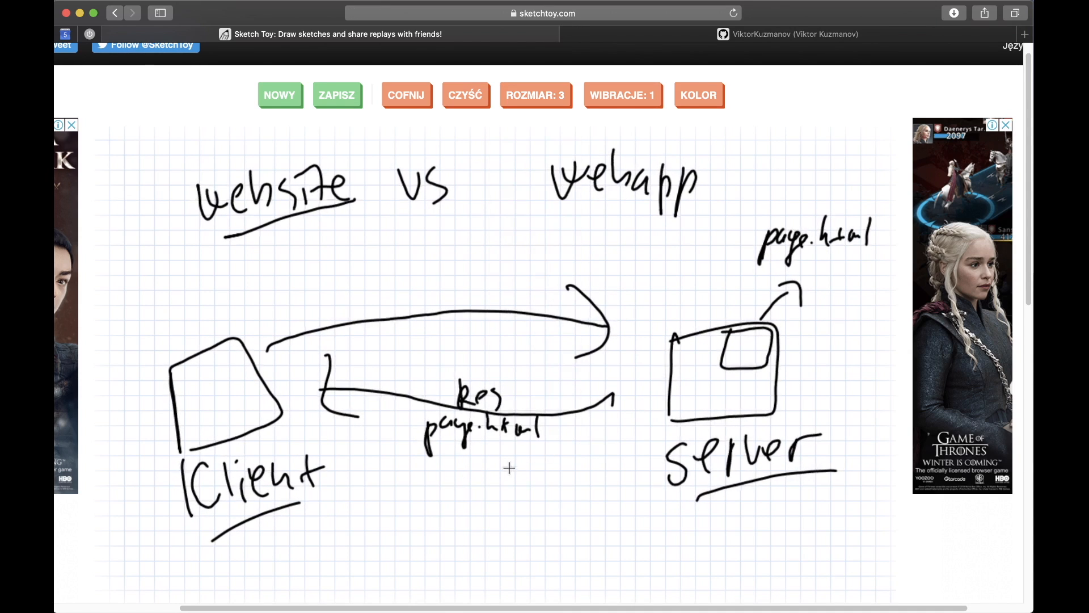
drag(430, 452, 528, 450)
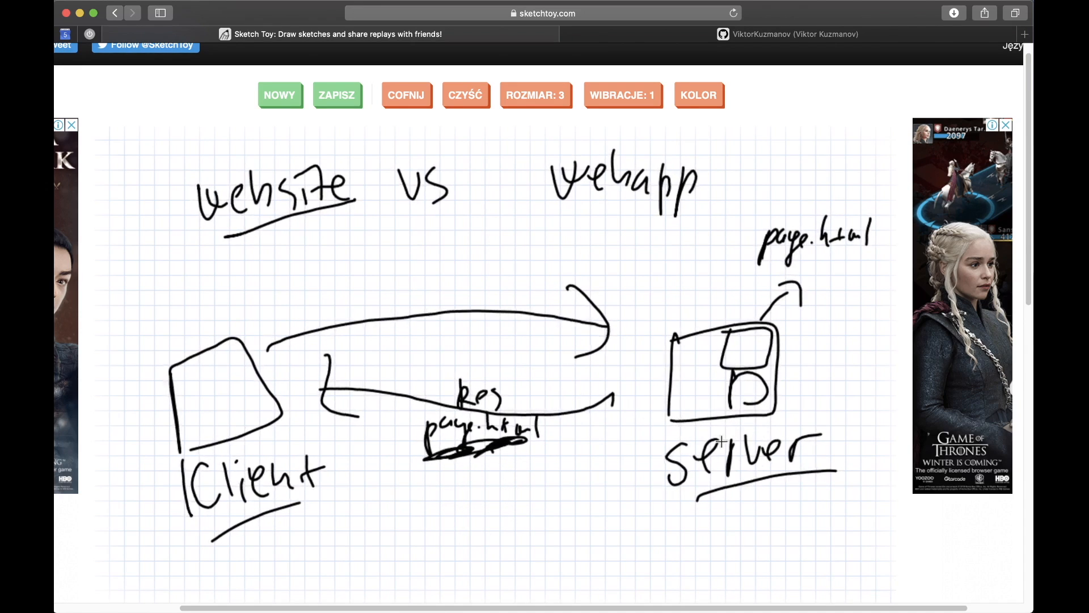
mouse_move(590, 36)
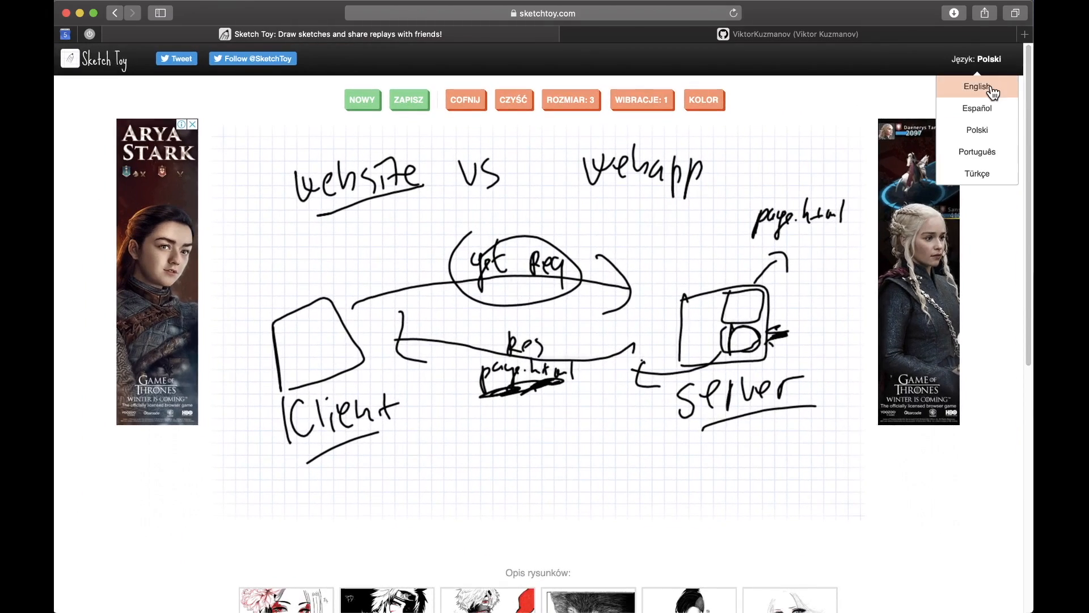
Step: Choose English from the Język dropdown, leaving a blank canvas
click(977, 87)
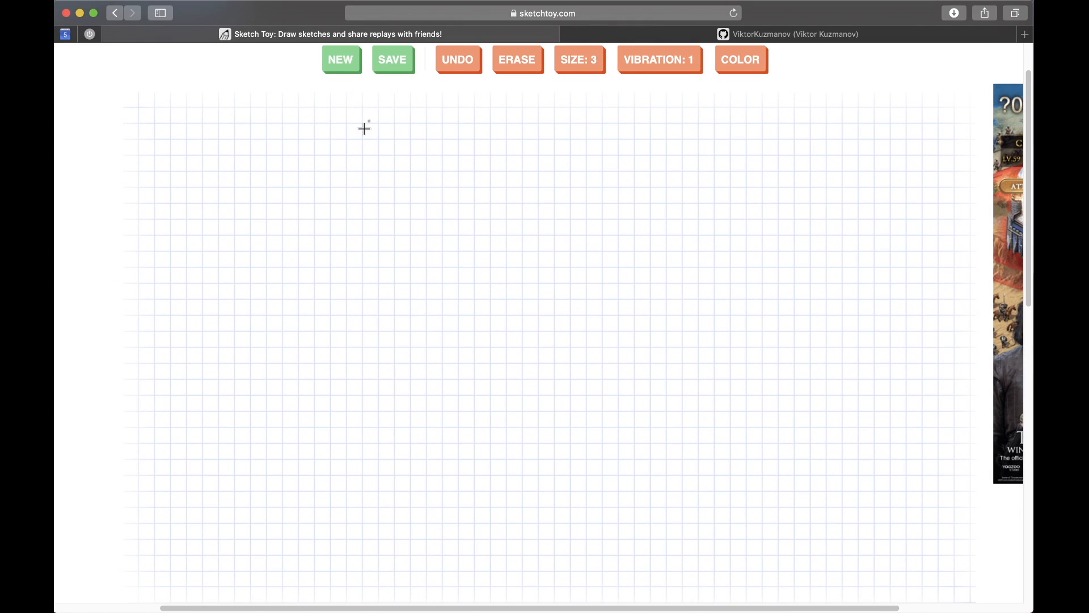
Step: Draw a left box labelled 'Client (safari)' with an underline, plus a server box on the right
drag(177, 192, 173, 252)
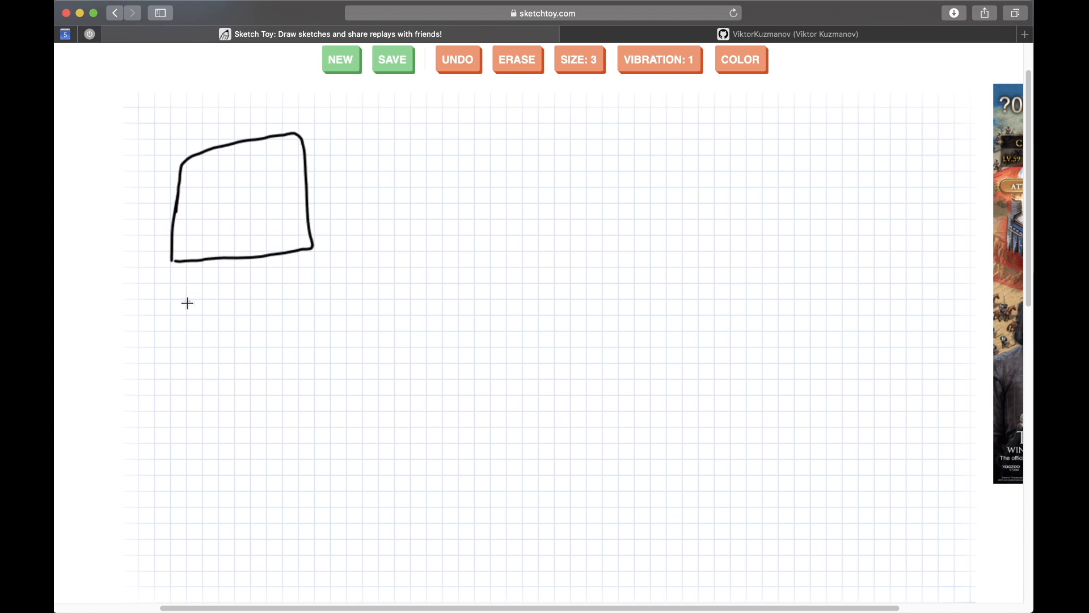
drag(177, 299, 219, 320)
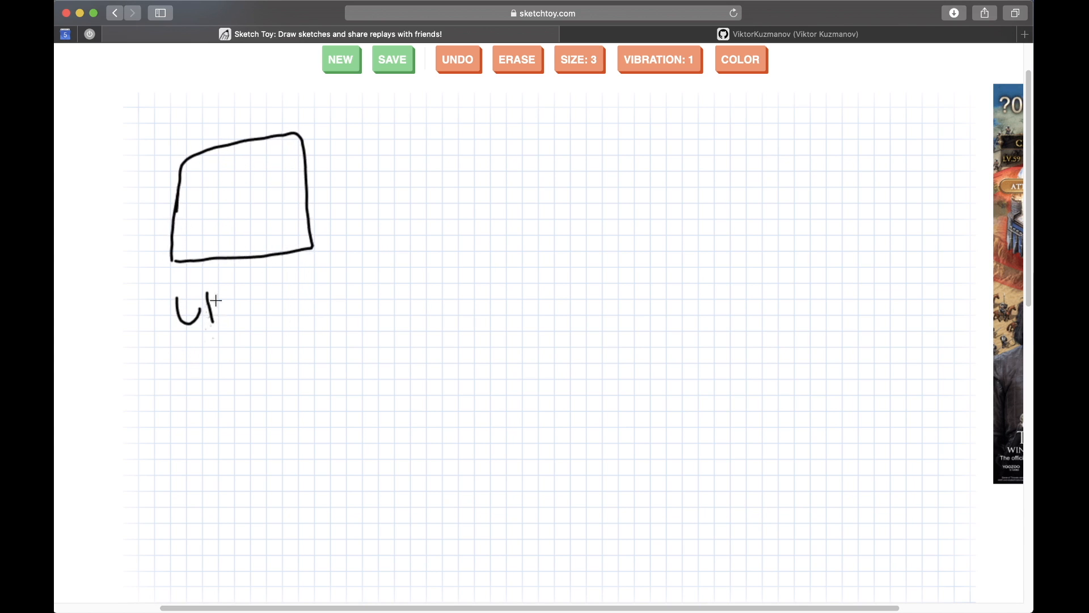
drag(223, 306, 278, 306)
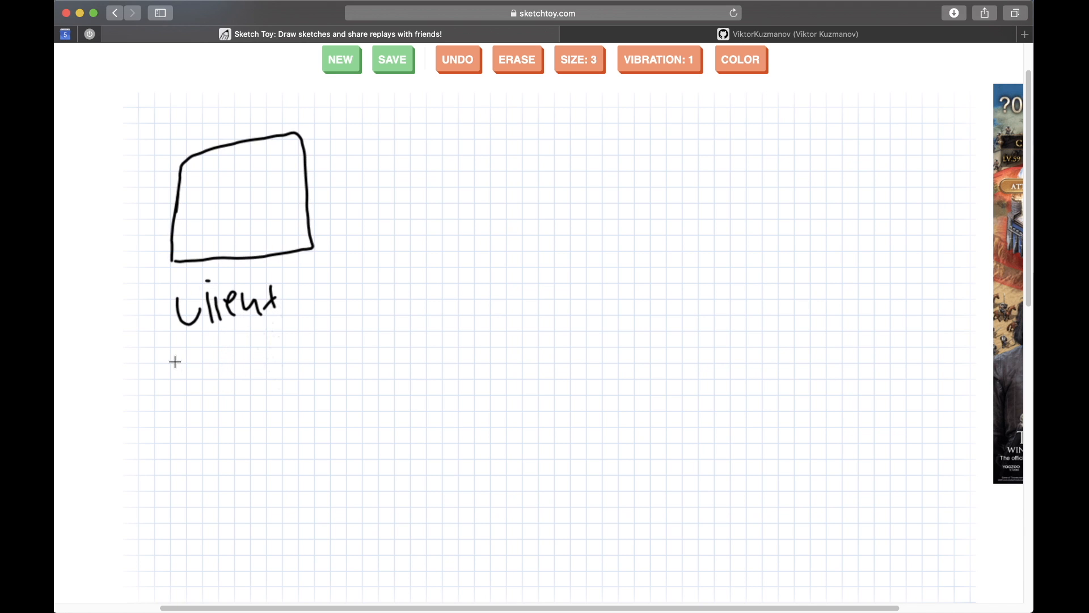
drag(188, 354, 222, 386)
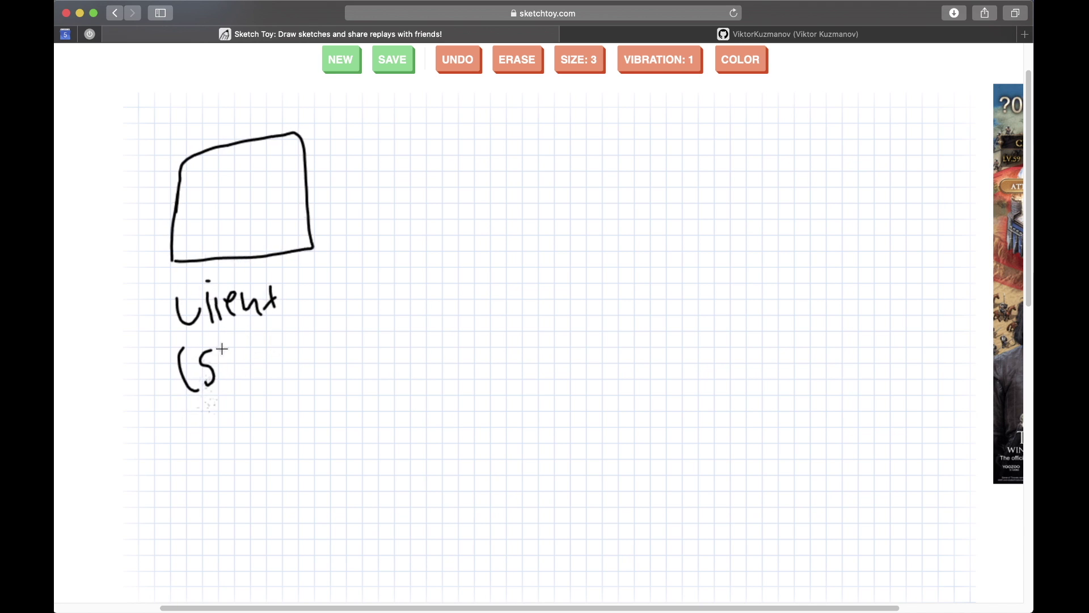
drag(222, 354, 295, 362)
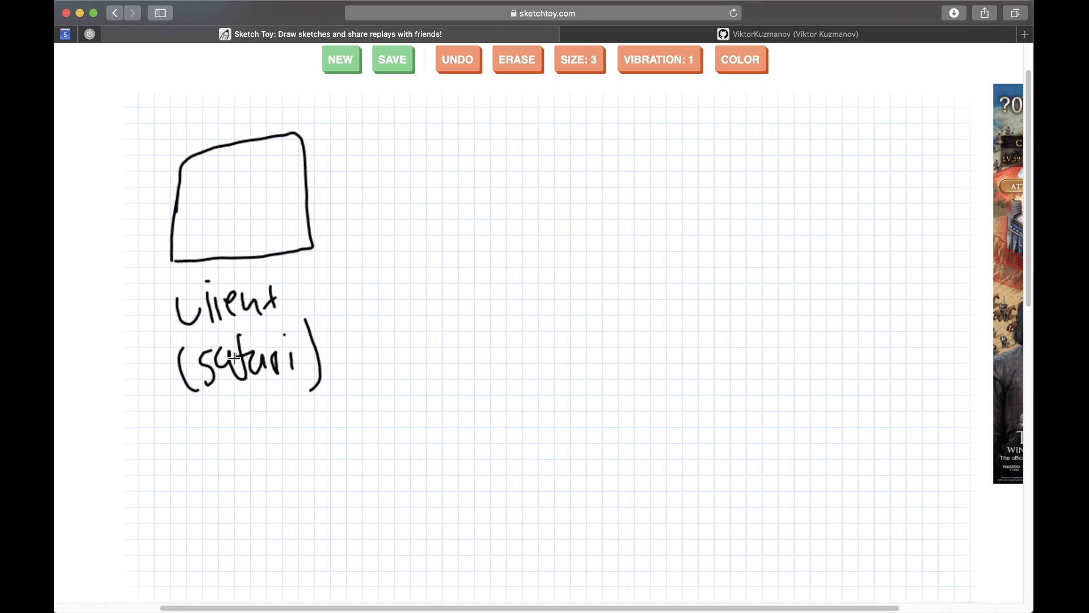
drag(208, 414, 274, 406)
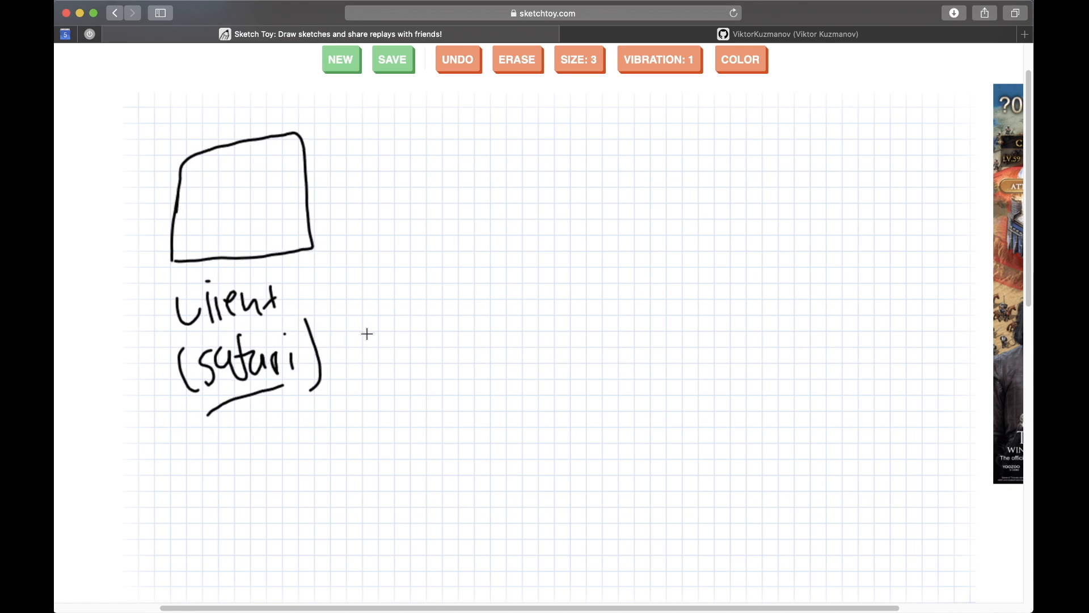
mouse_move(412, 192)
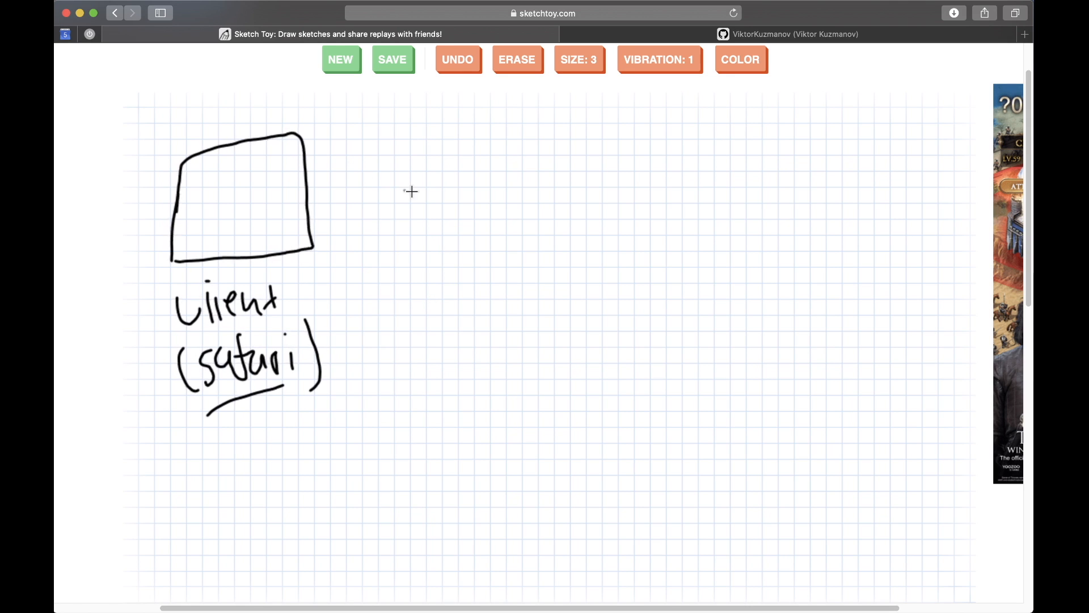
drag(740, 140, 785, 233)
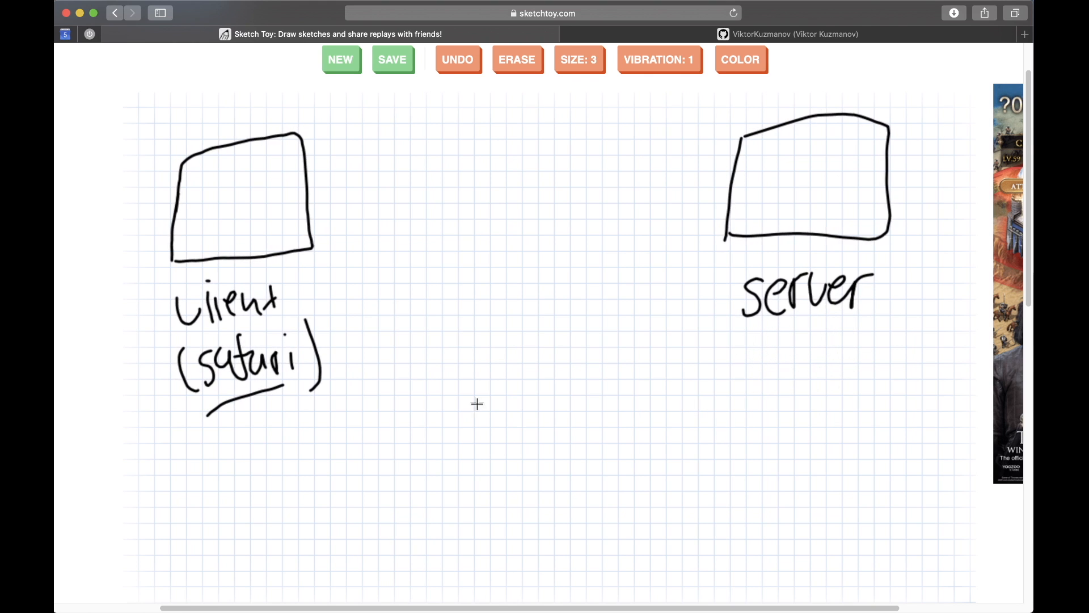
mouse_move(326, 162)
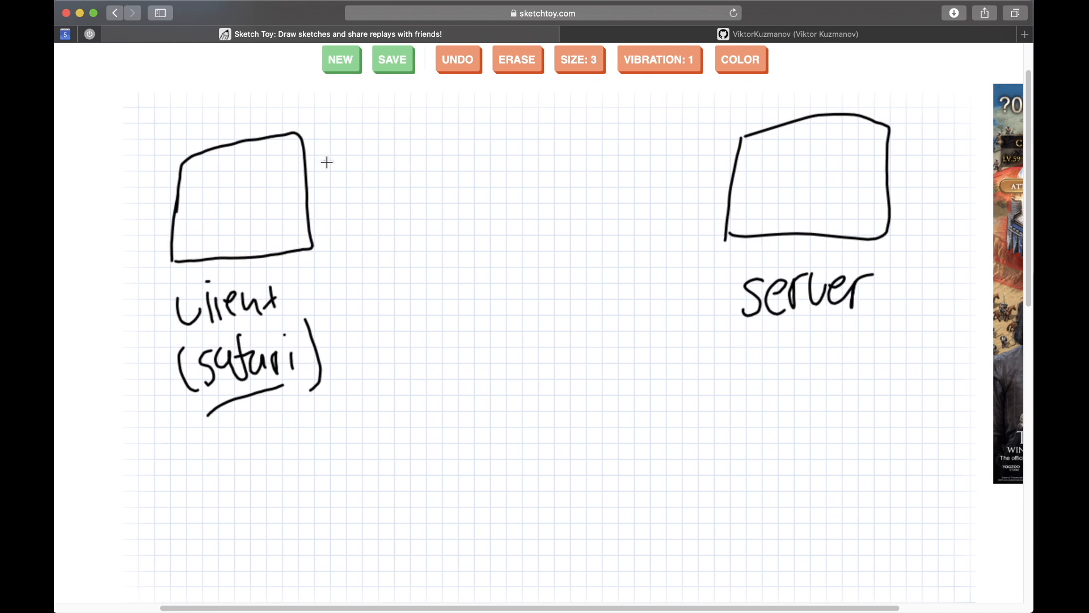
Step: Draw a request arrow from client to server and write 'github.com' under it
drag(341, 150, 660, 125)
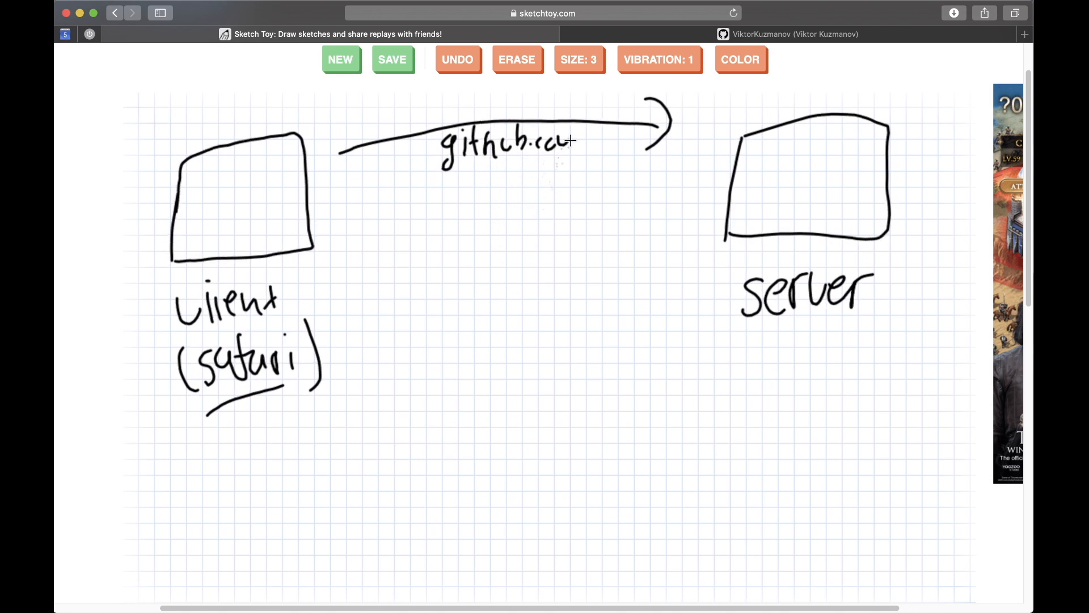
drag(459, 114, 510, 111)
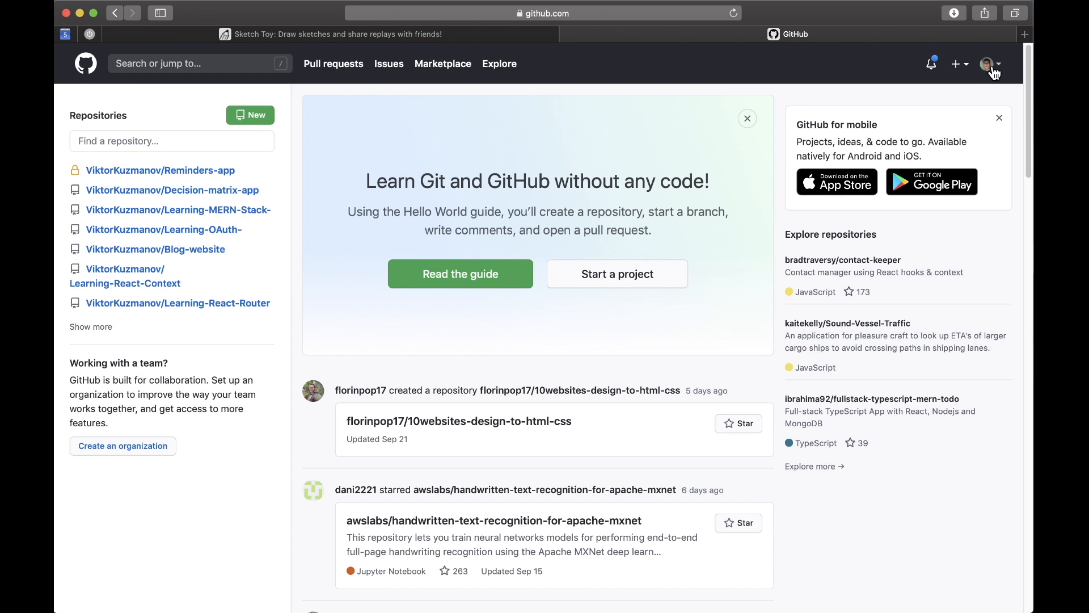
mouse_move(1008, 68)
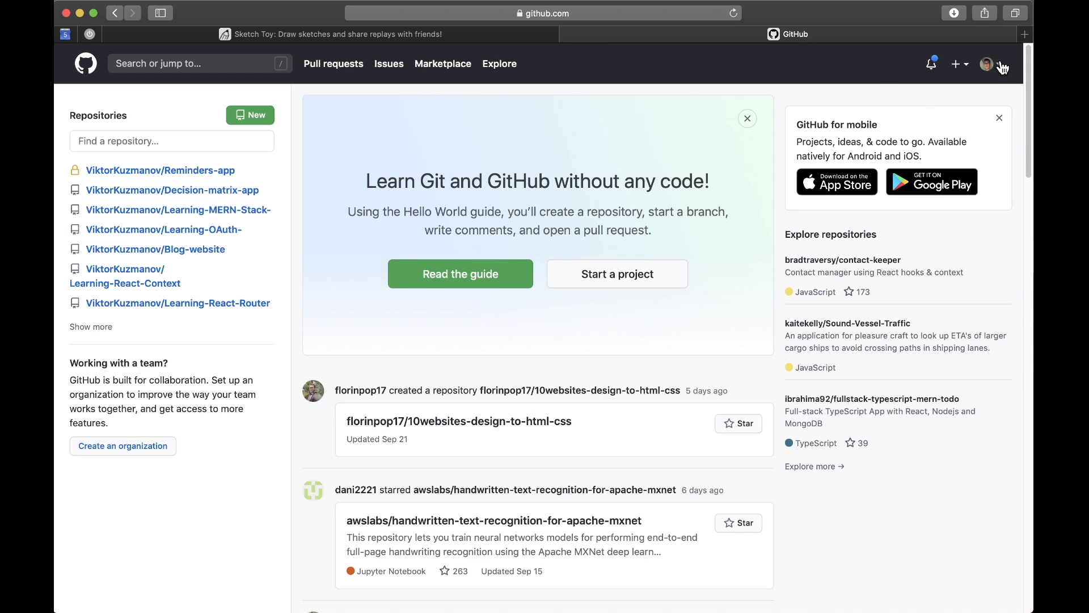
Step: Open and then close the GitHub account avatar menu on the dashboard
click(989, 64)
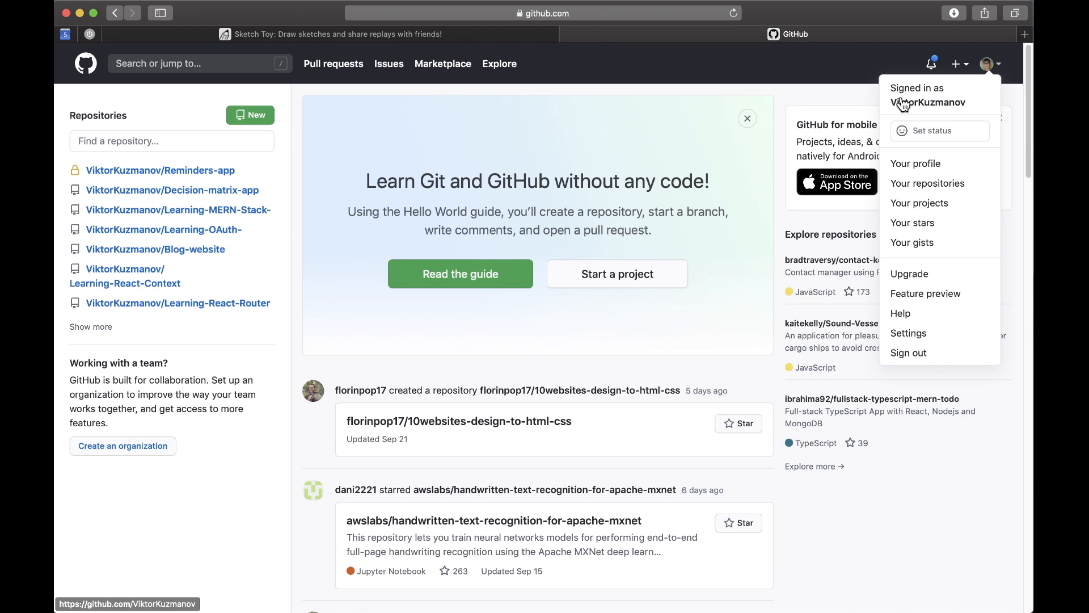
click(197, 190)
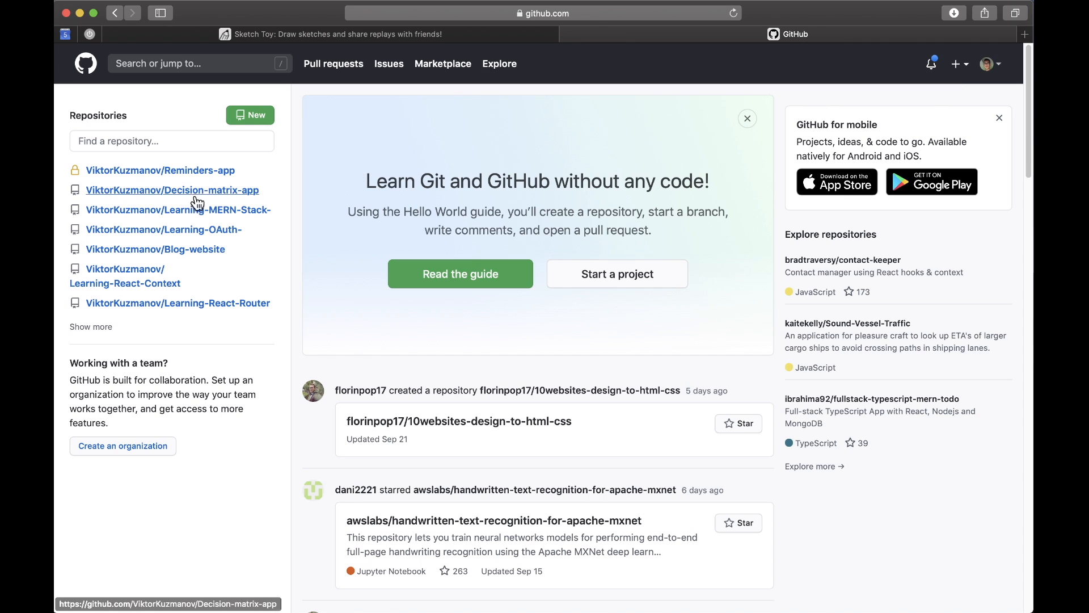
mouse_move(128, 286)
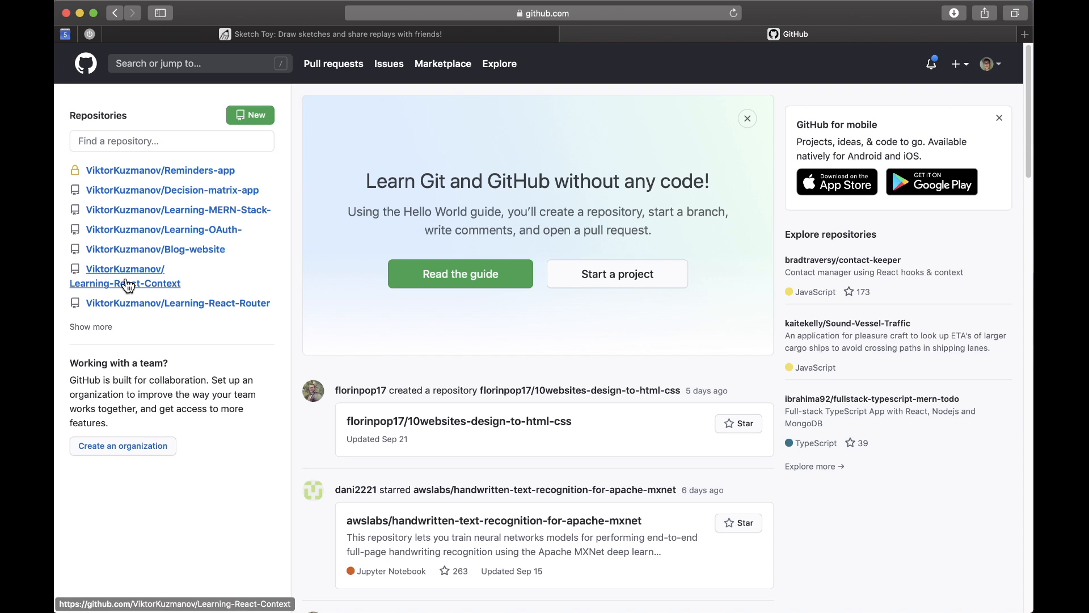
mouse_move(101, 116)
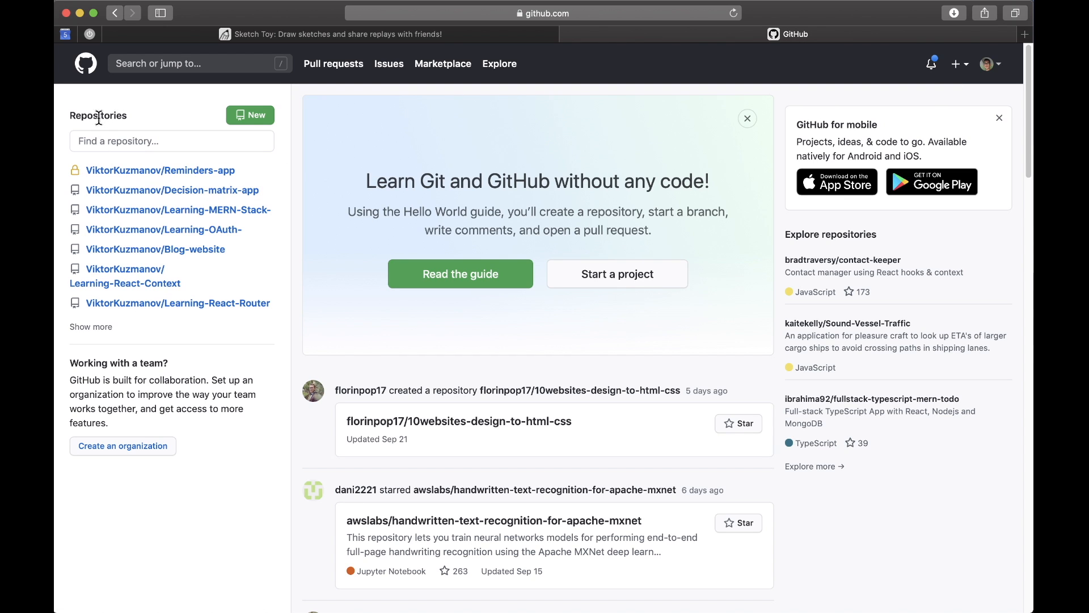
mouse_move(116, 126)
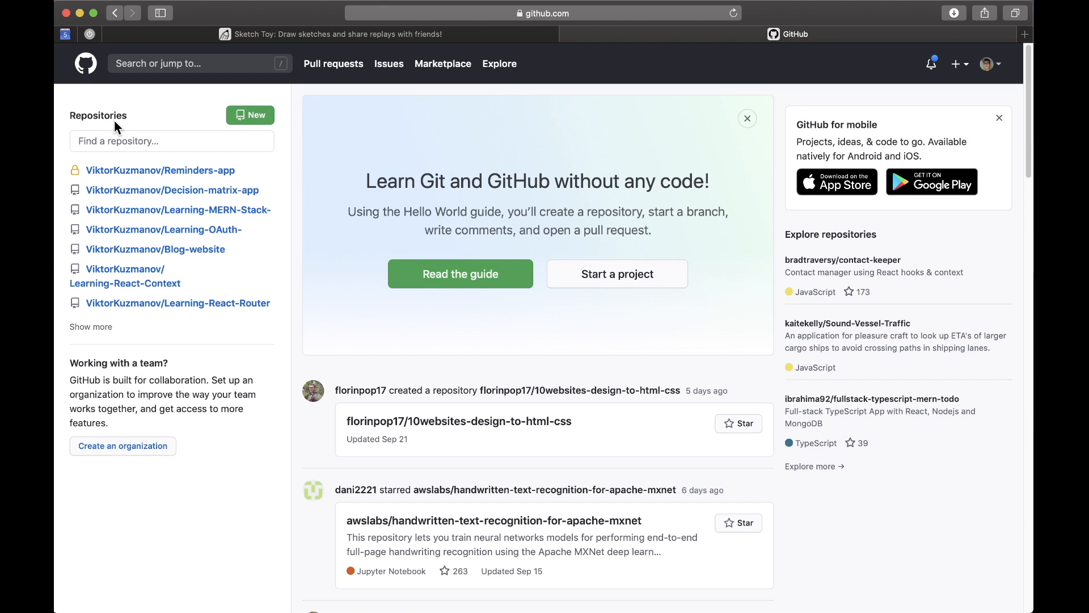
mouse_move(299, 24)
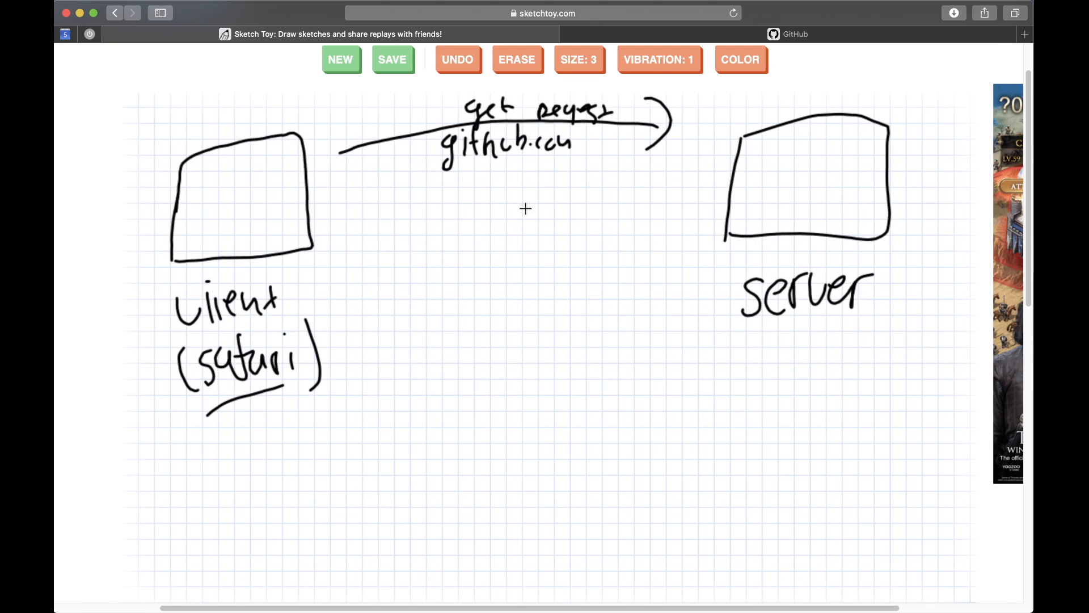
mouse_move(835, 207)
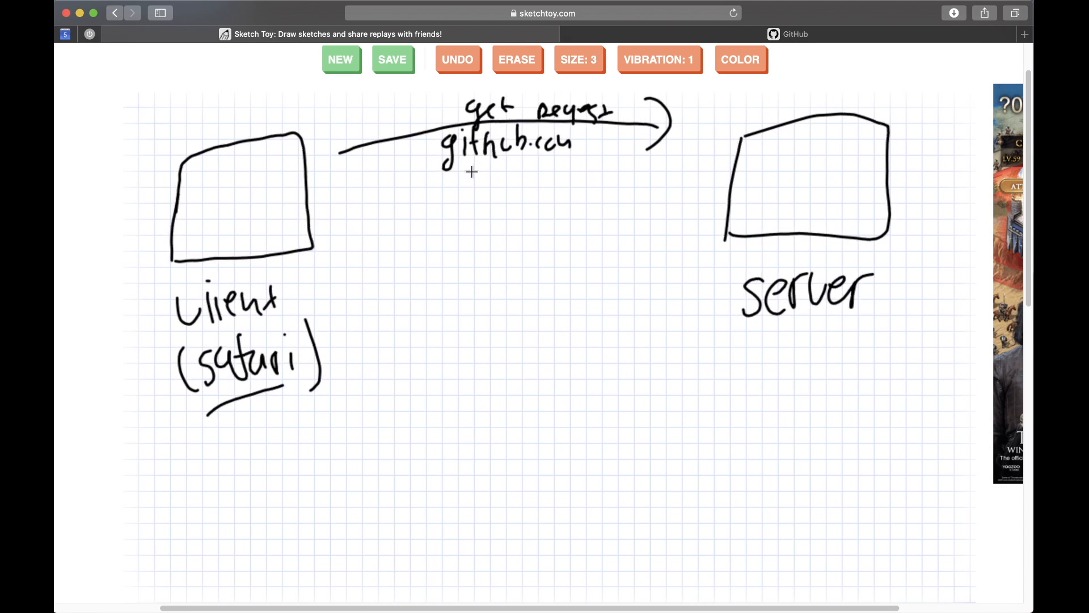
Step: Underline 'github.com', sketch code lines in the server box, and write '(index.js)' beneath 'server'
drag(441, 163, 577, 158)
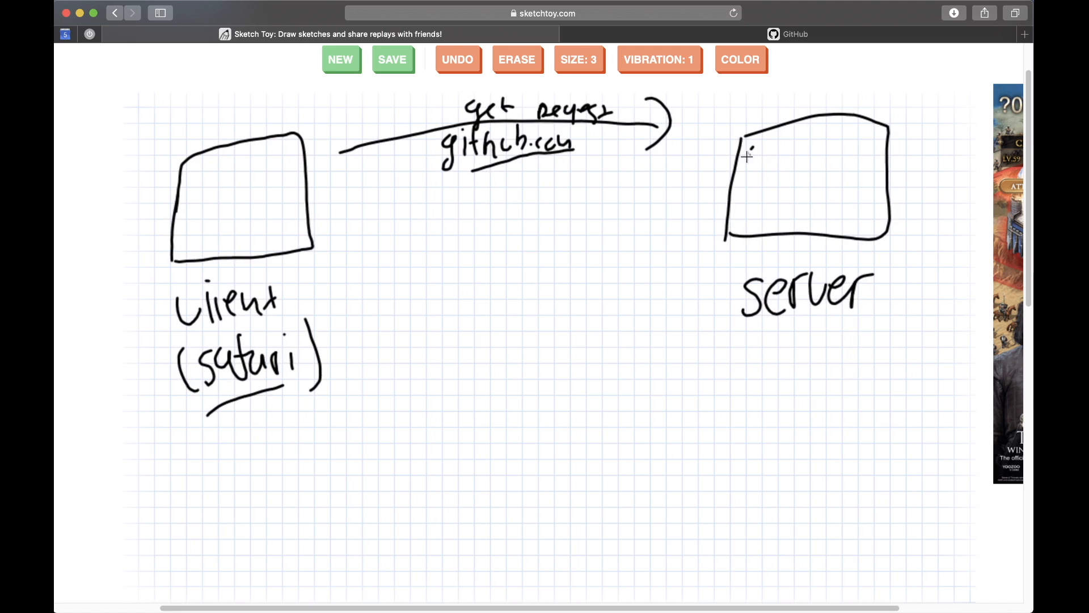
drag(747, 156, 802, 201)
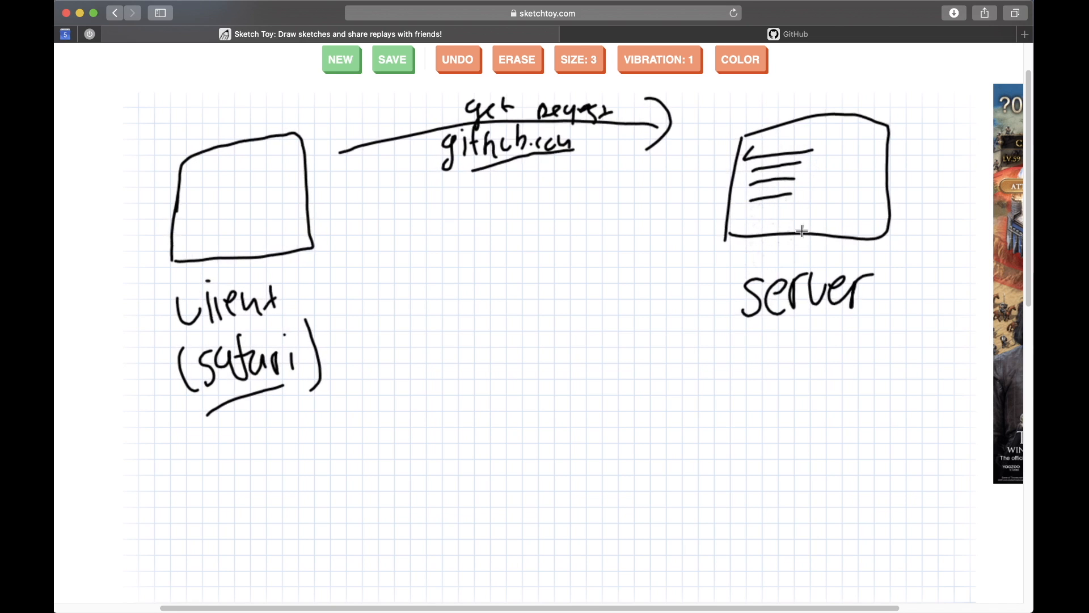
drag(737, 355, 764, 375)
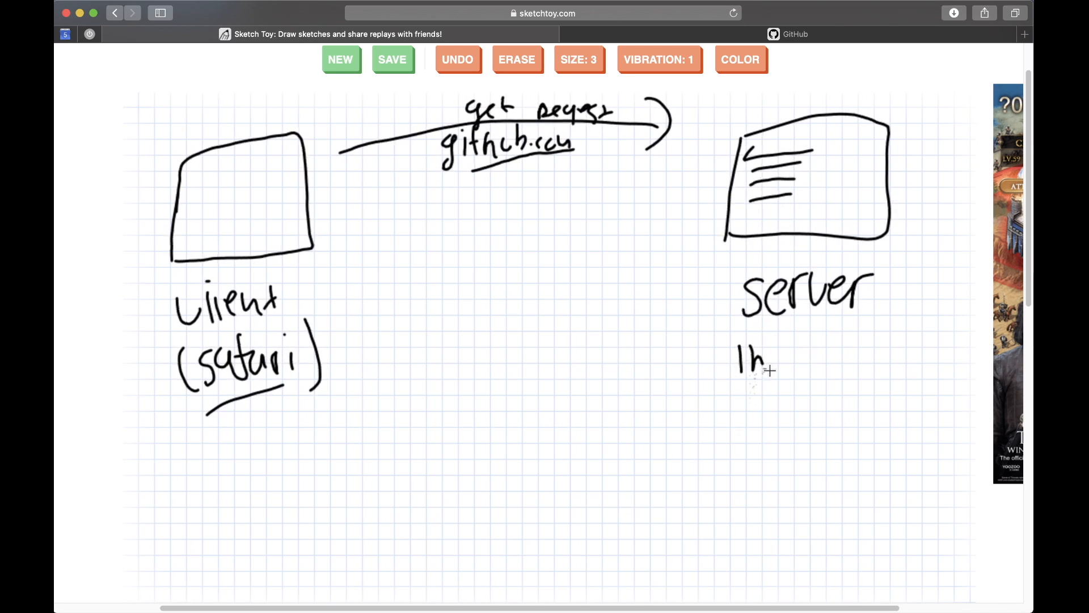
drag(764, 361, 806, 365)
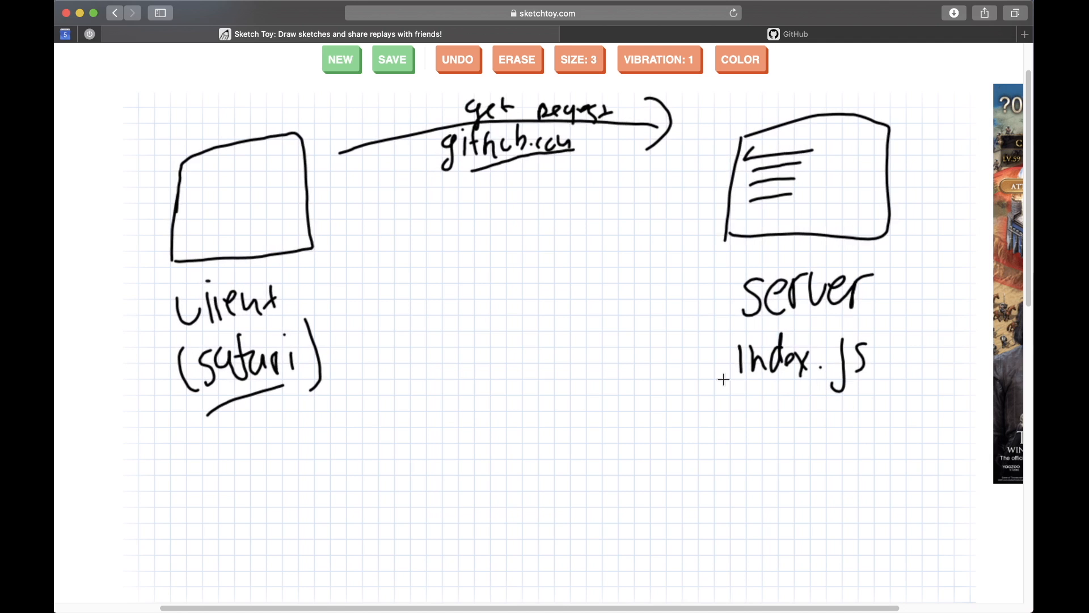
mouse_move(745, 380)
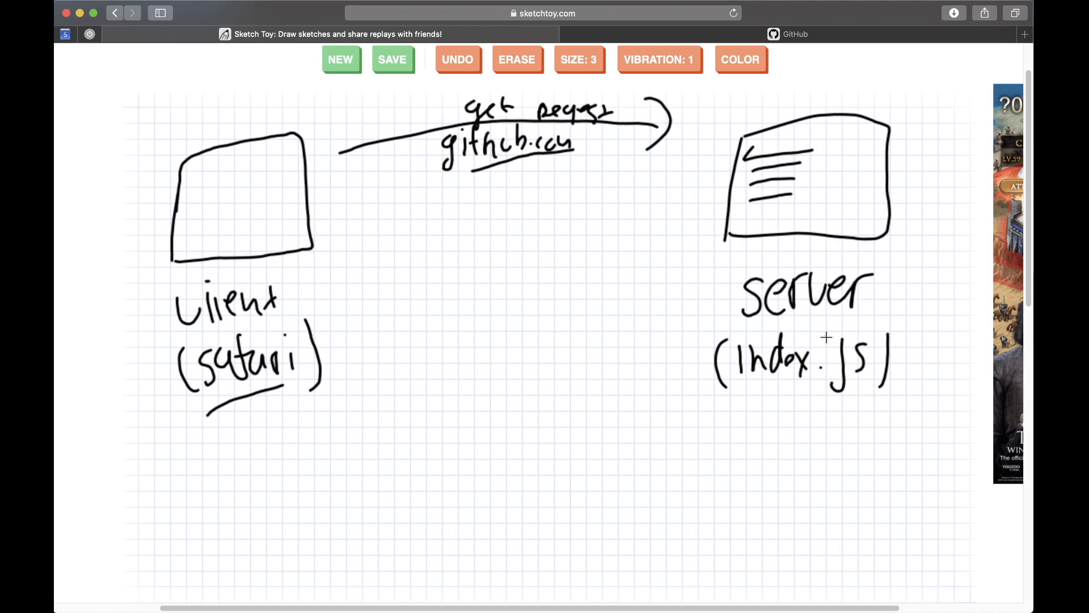
mouse_move(610, 414)
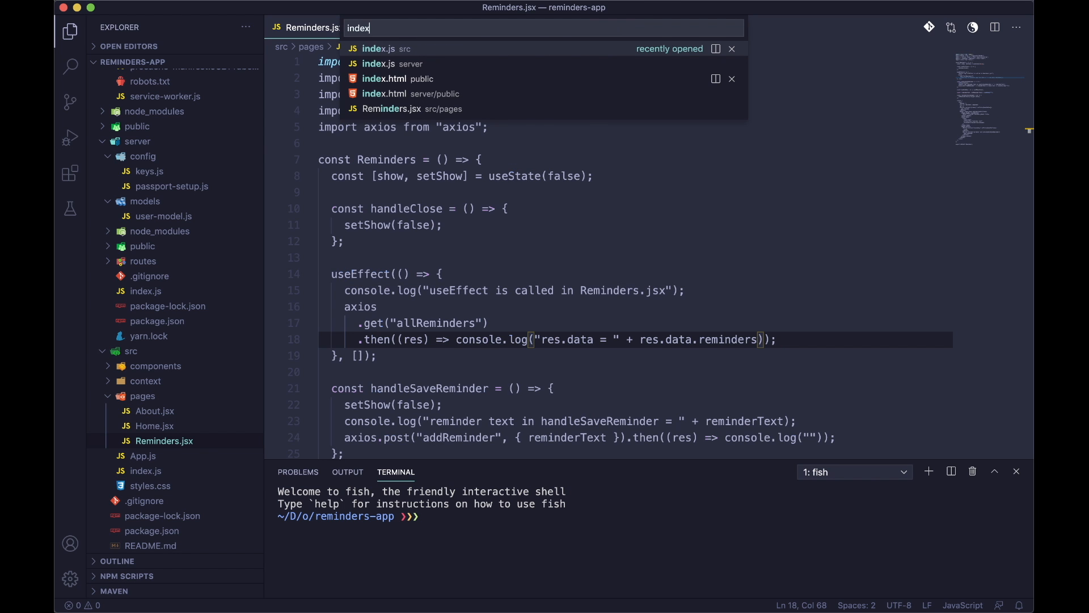
Step: Open server/index.js and select lines in the '/allReminders' handler, including currentUser
click(384, 64)
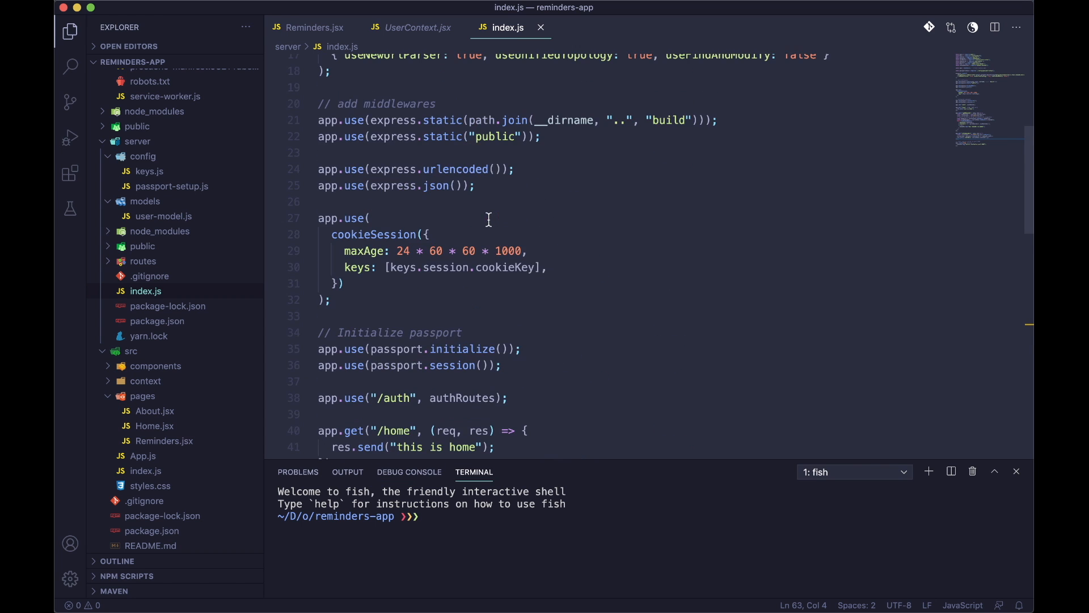
scroll(down, 3)
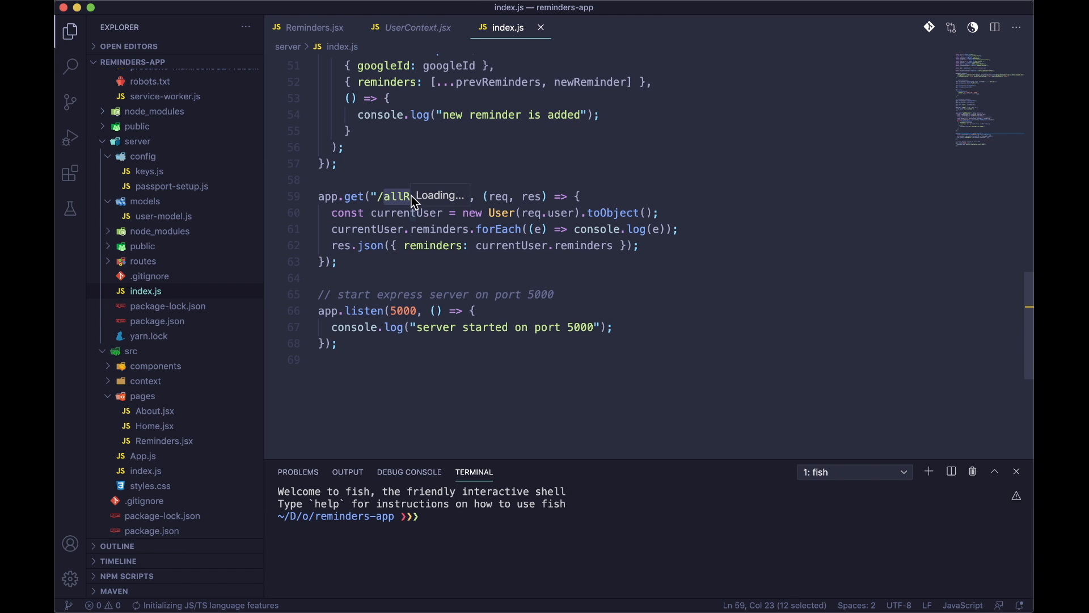
mouse_move(428, 191)
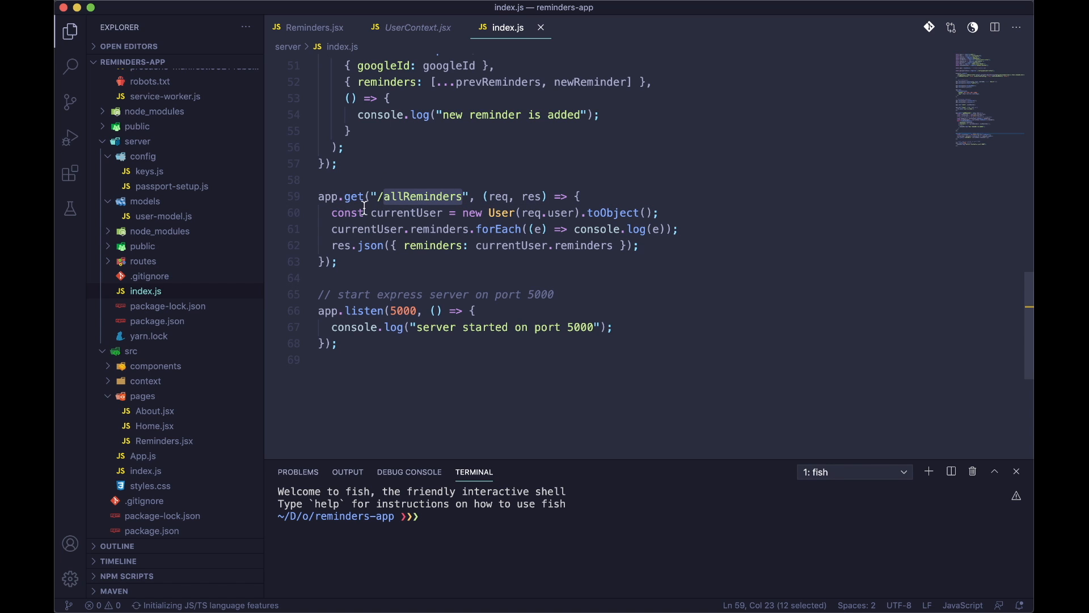
drag(367, 213, 375, 229)
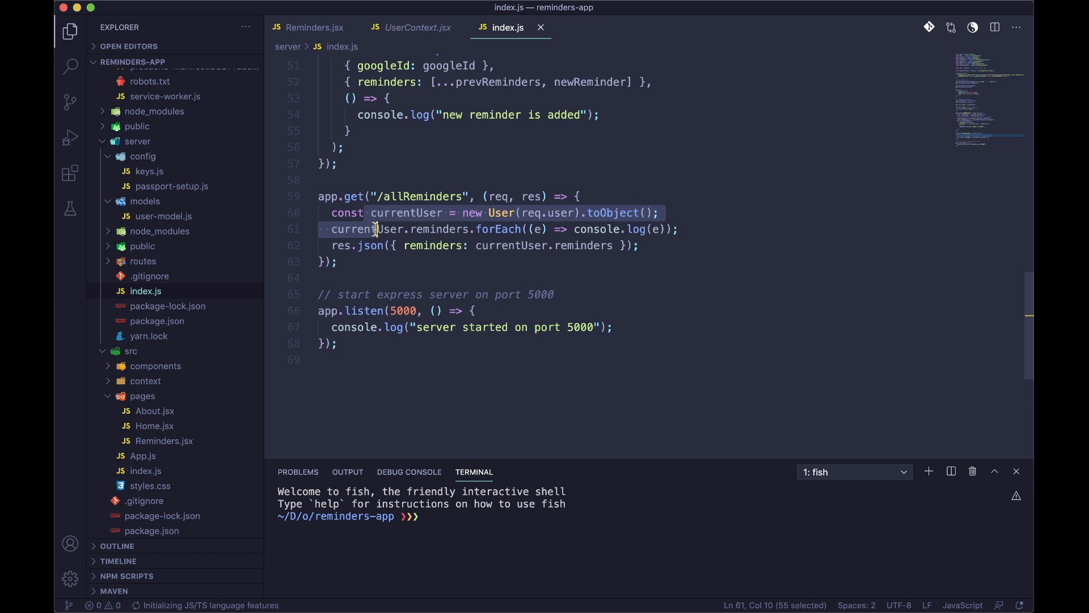
double_click(370, 245)
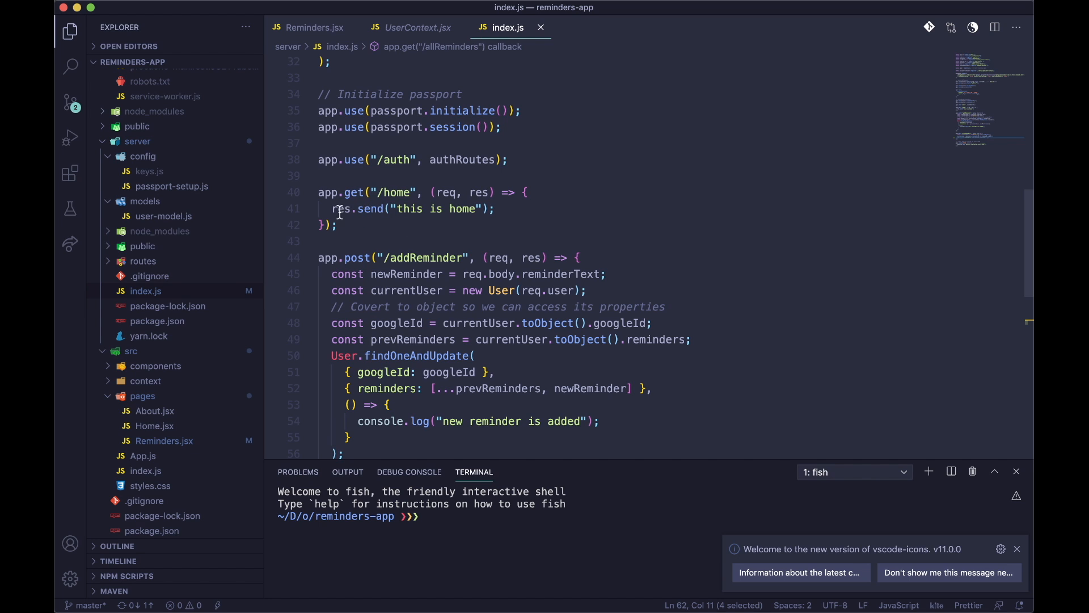
Step: Select 'get' and 'send' in the /home route of index.js
click(346, 192)
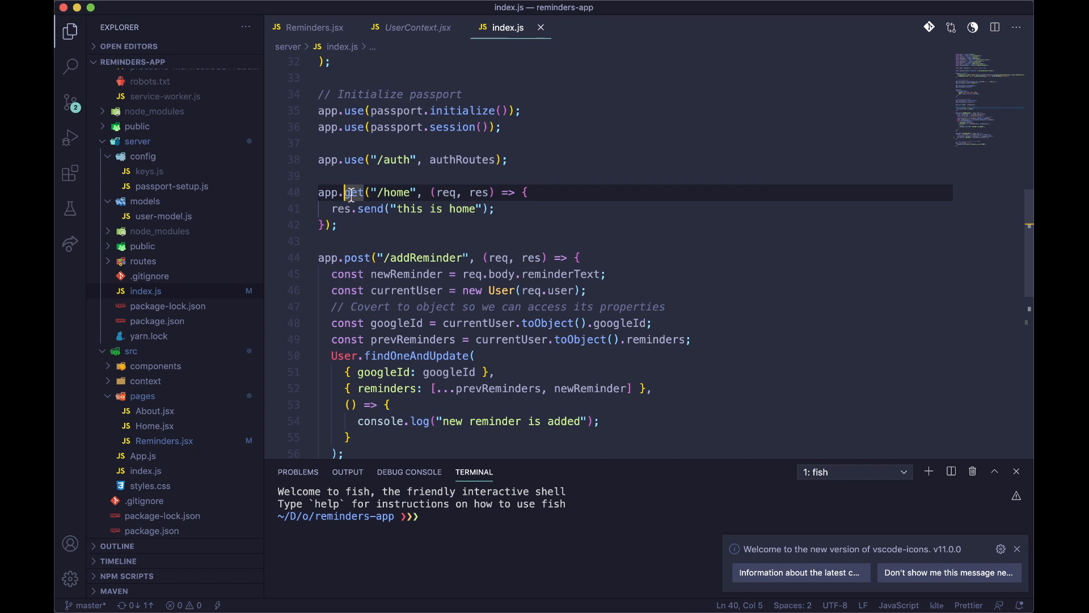
double_click(354, 192)
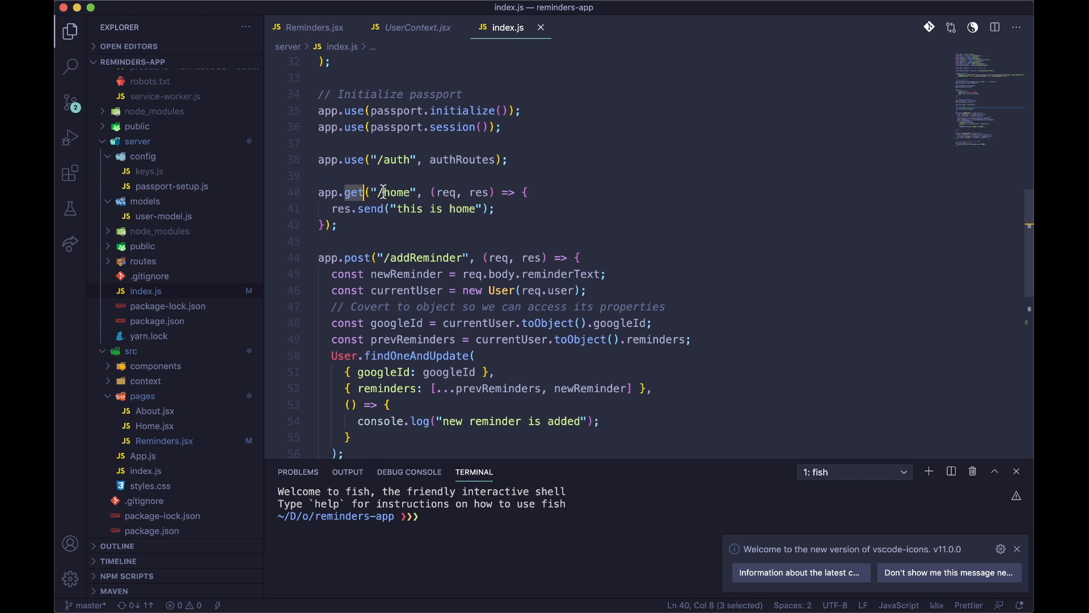
mouse_move(359, 214)
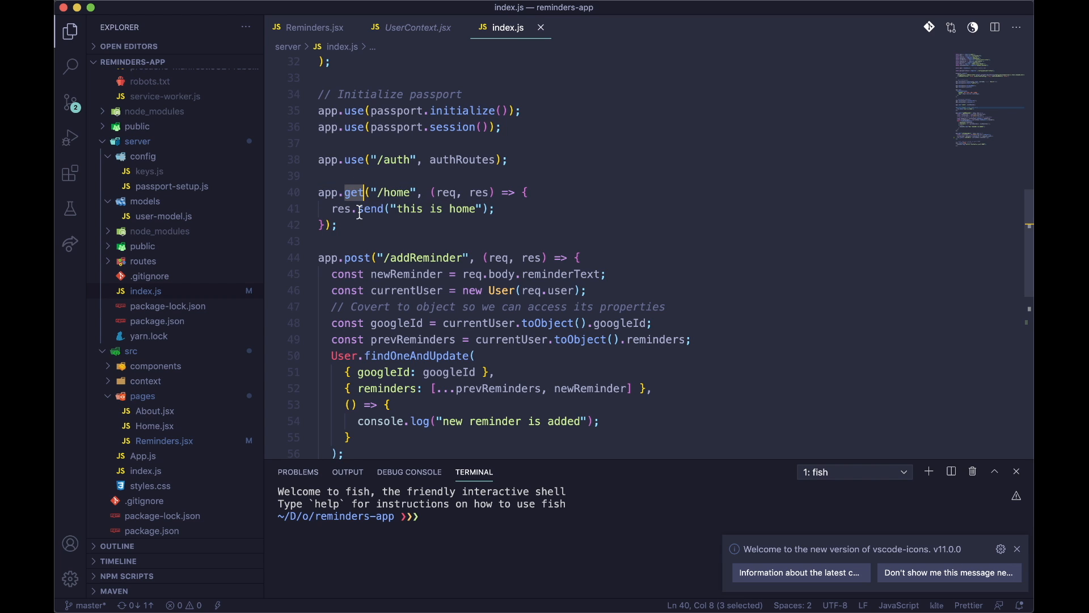
double_click(370, 208)
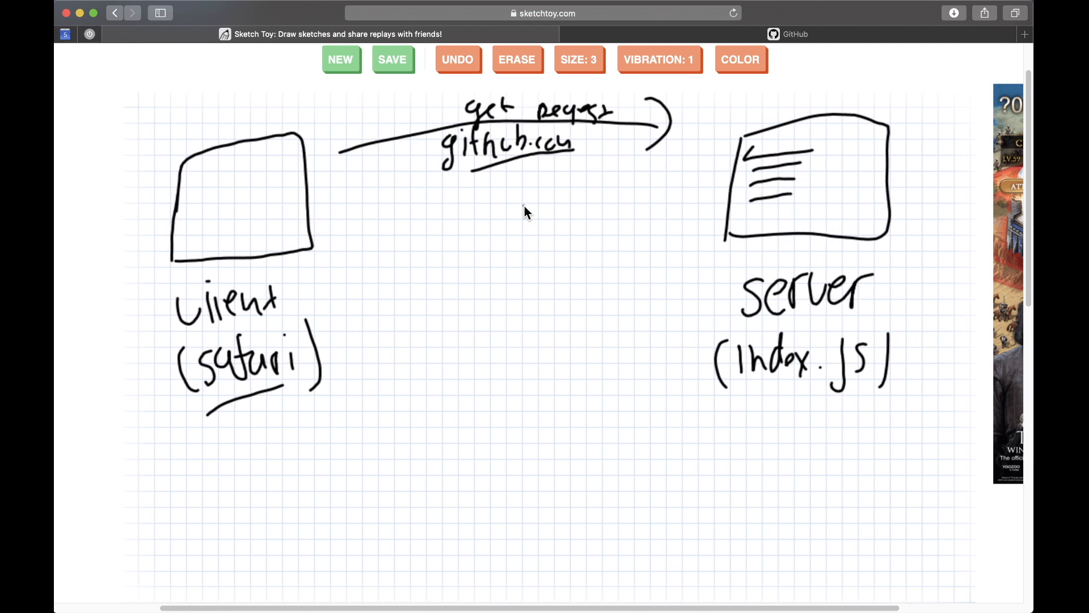
mouse_move(793, 246)
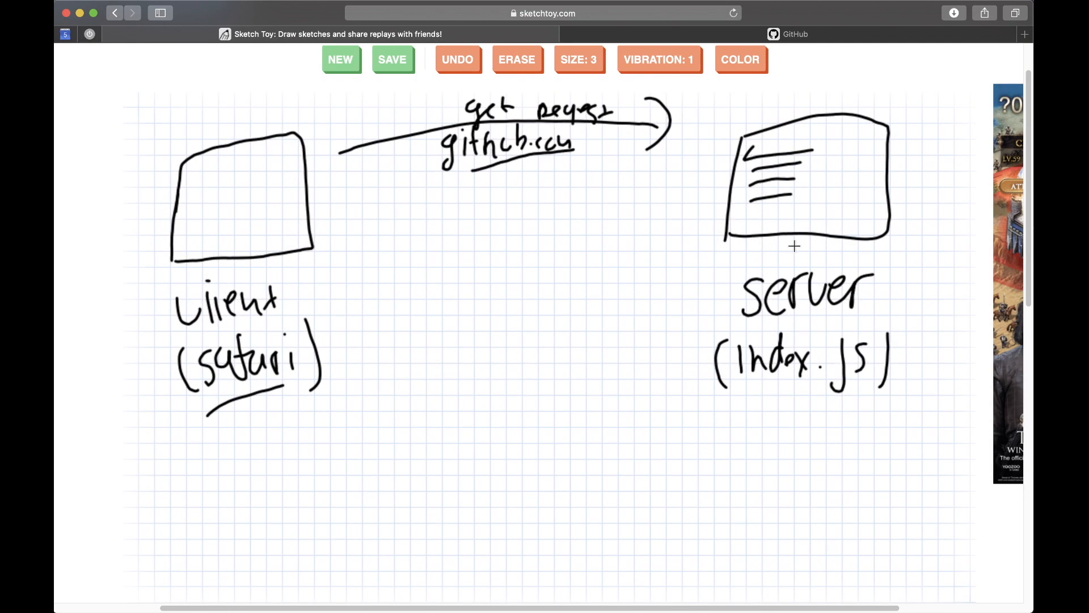
mouse_move(856, 261)
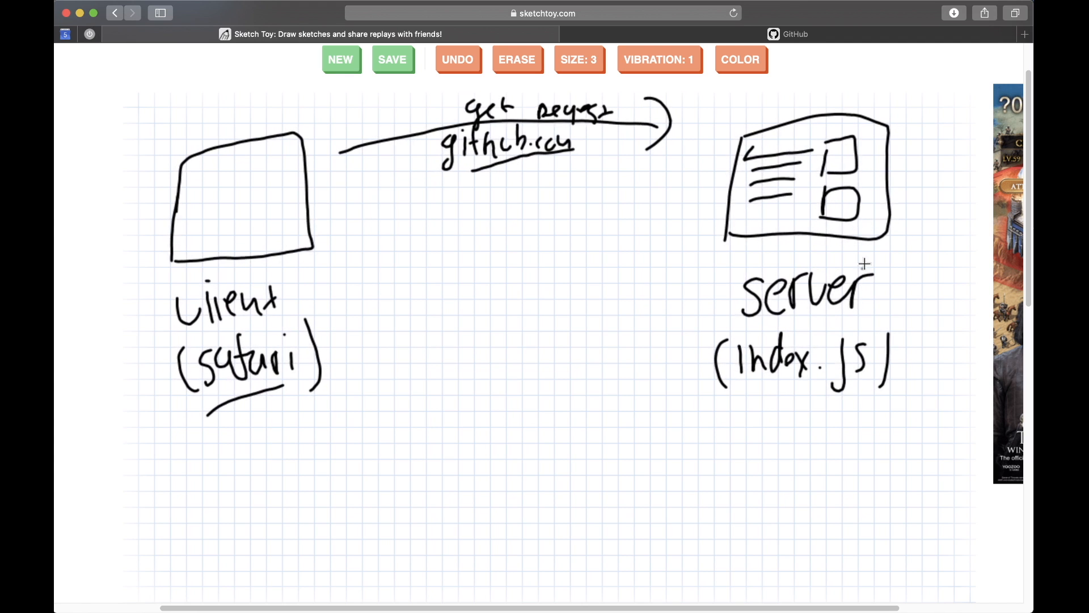
mouse_move(853, 209)
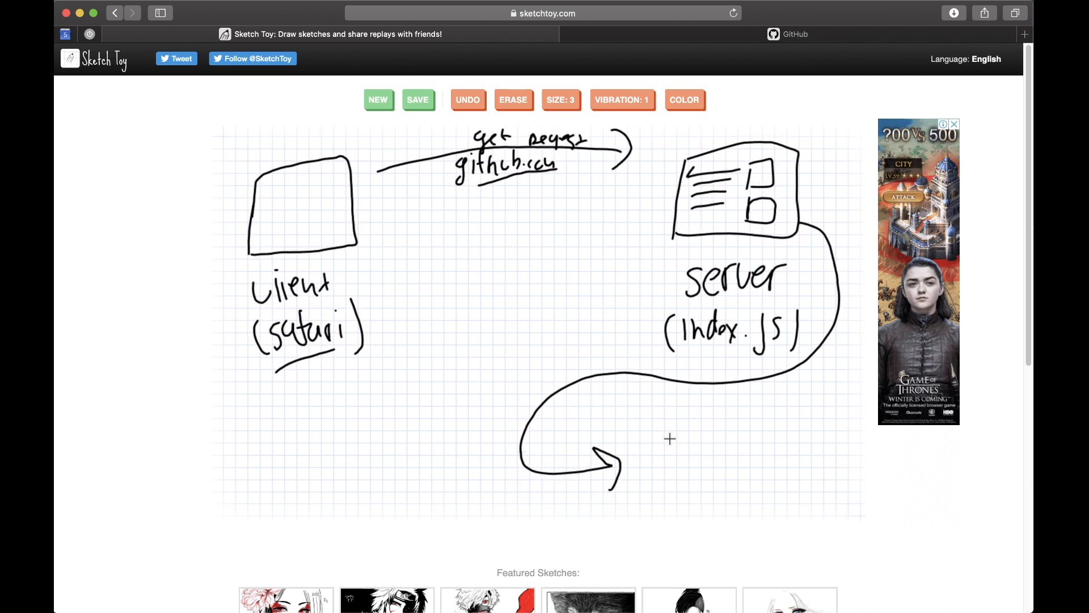
Step: Draw a database cylinder below the server with an arrow up to it
drag(667, 428, 702, 479)
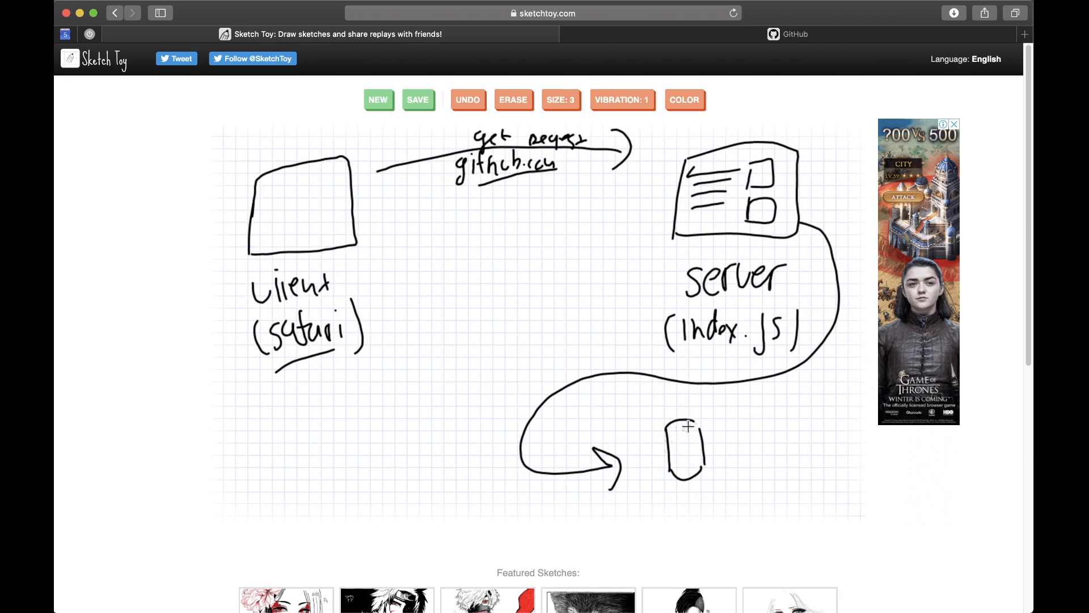
drag(664, 431, 703, 431)
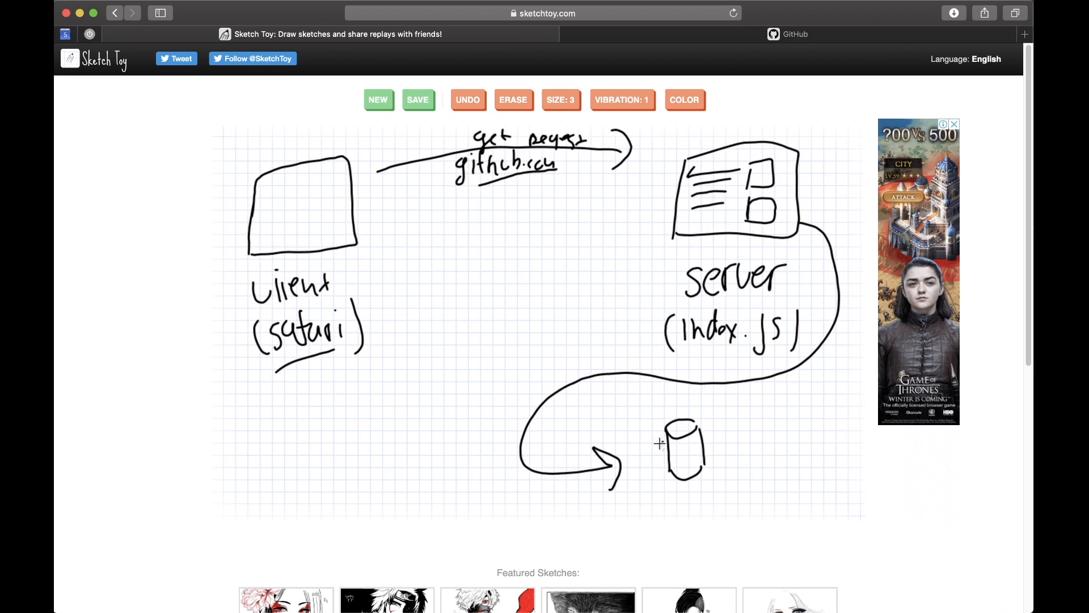
drag(670, 240, 687, 452)
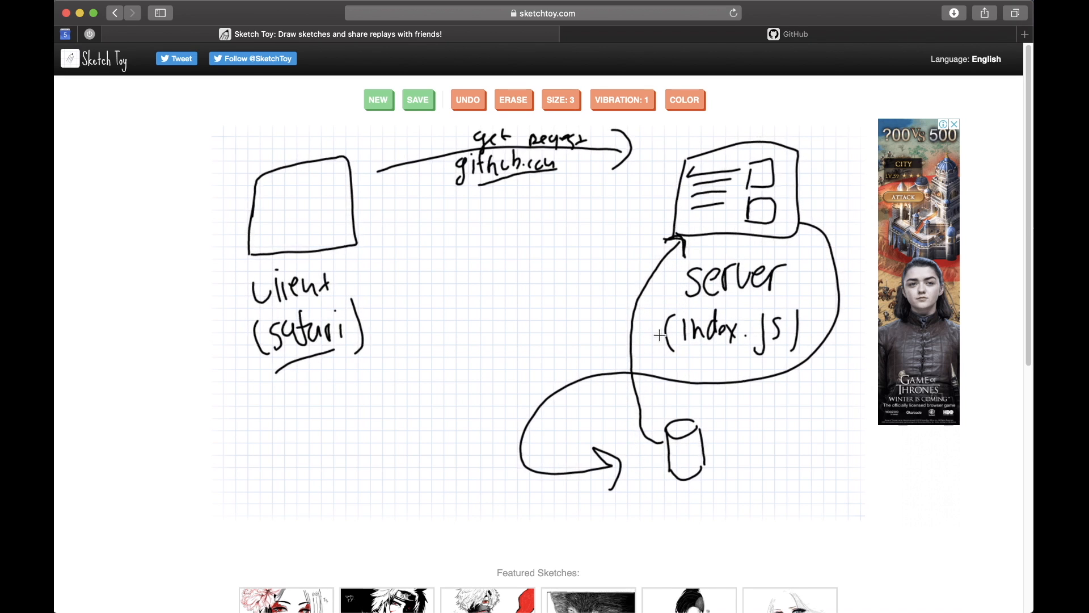
mouse_move(645, 329)
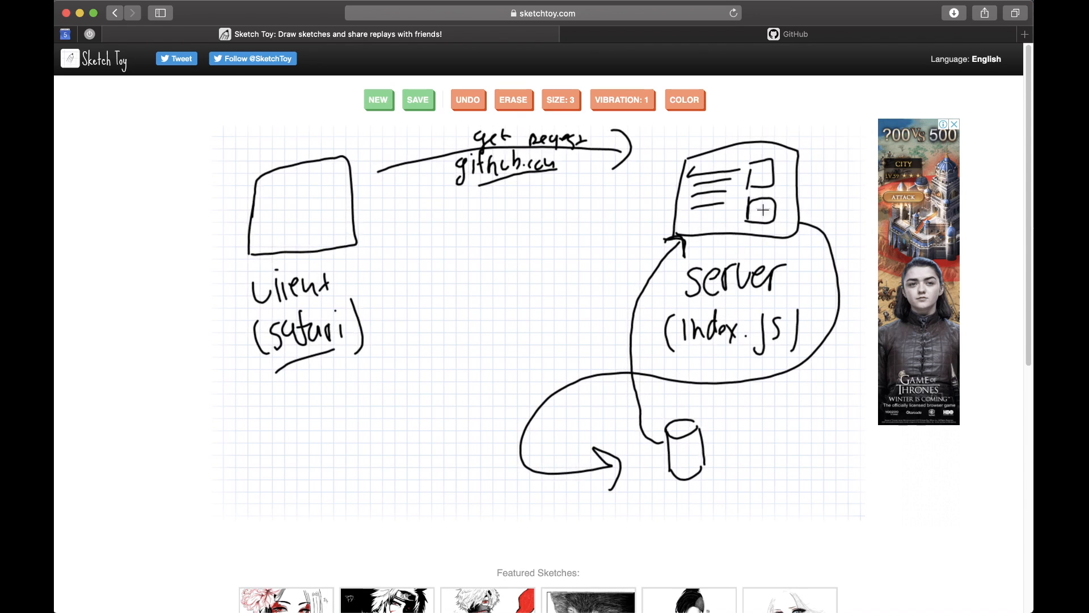
Step: Circle the server's small box and draw a response arrow back to the client
drag(747, 198, 771, 219)
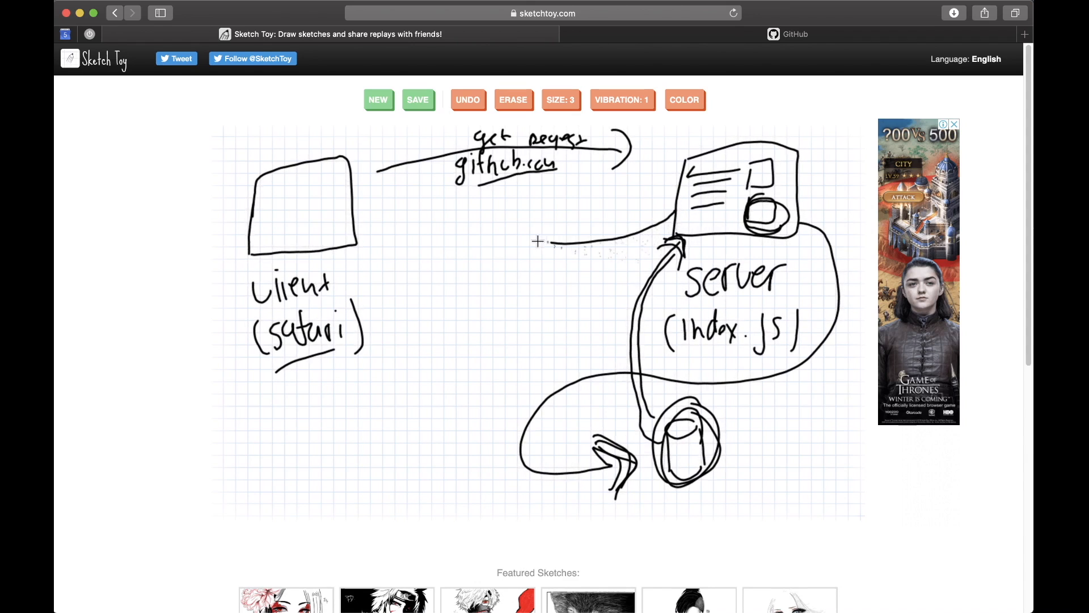
drag(646, 223, 379, 223)
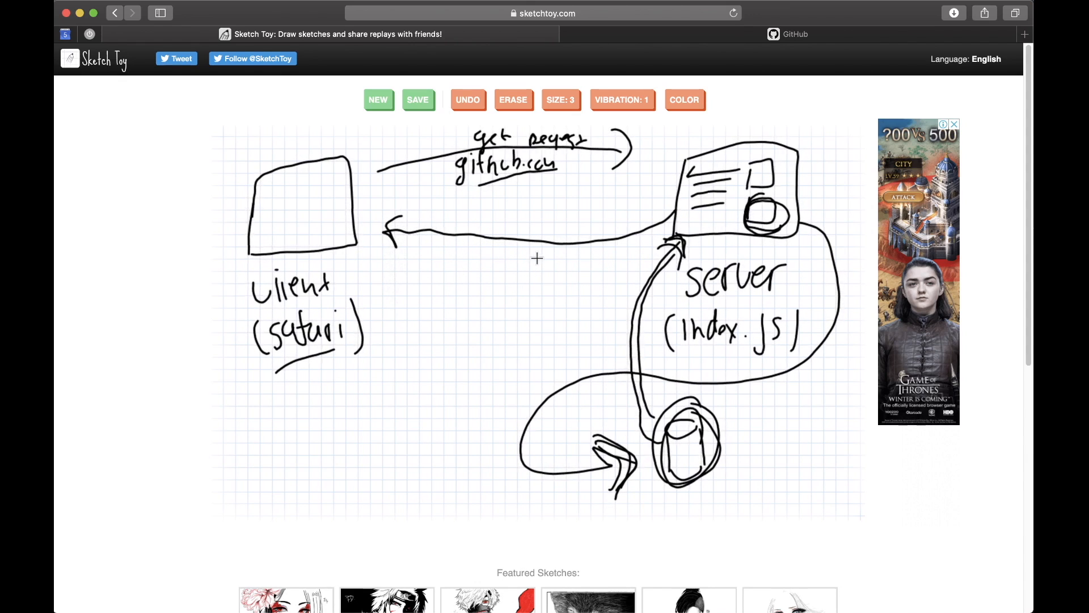
mouse_move(503, 245)
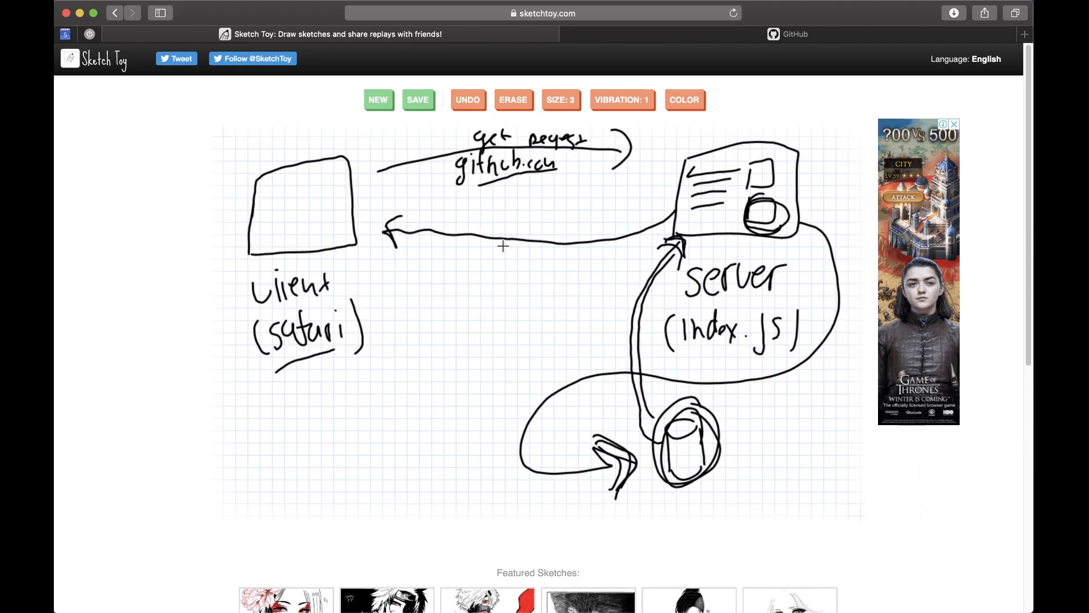
mouse_move(527, 231)
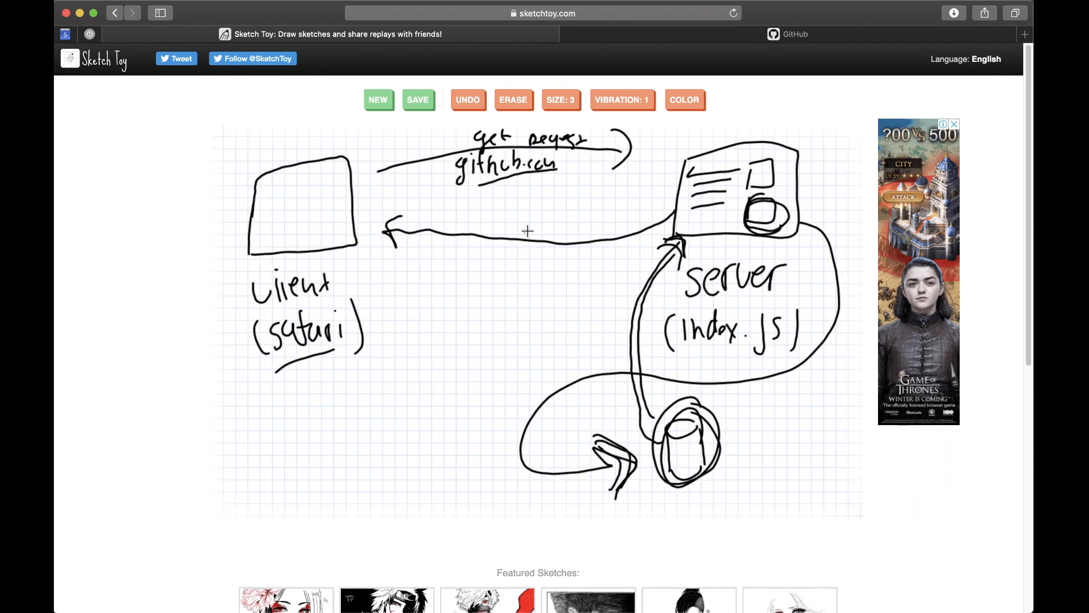
Step: Switch to the GitHub tab to view the repository dashboard
click(788, 34)
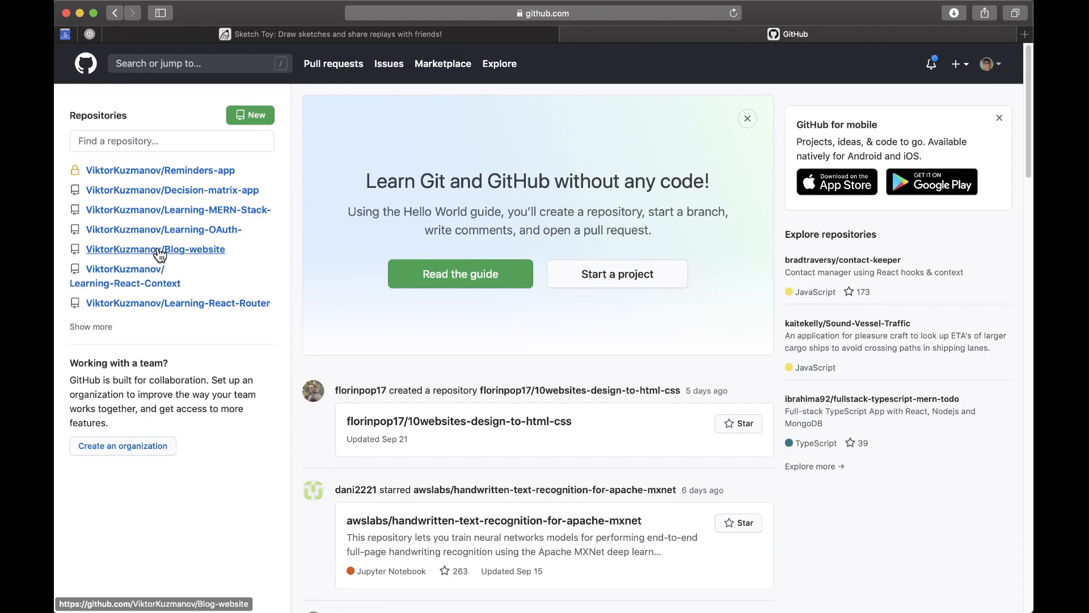
mouse_move(197, 193)
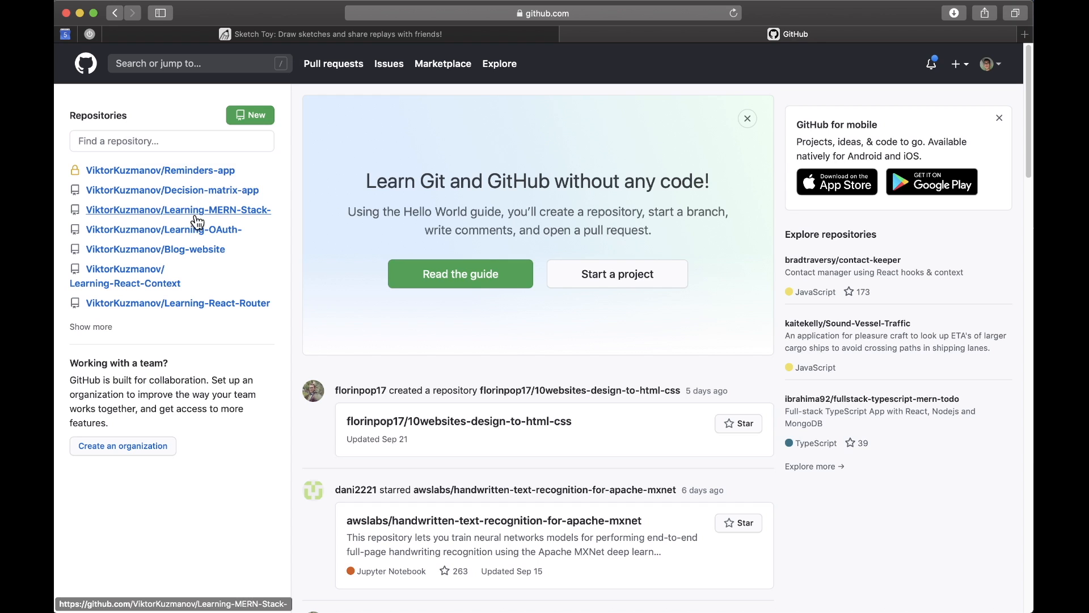
mouse_move(692, 70)
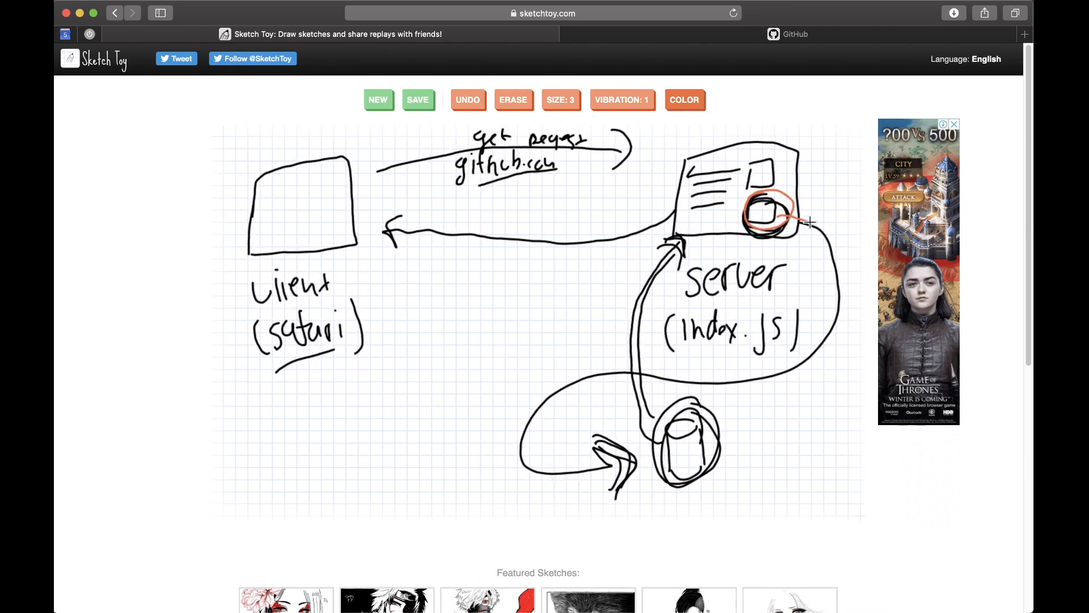
Step: Draw an orange arrow from the server box to the database, pick purple, return to GitHub
drag(799, 215, 729, 407)
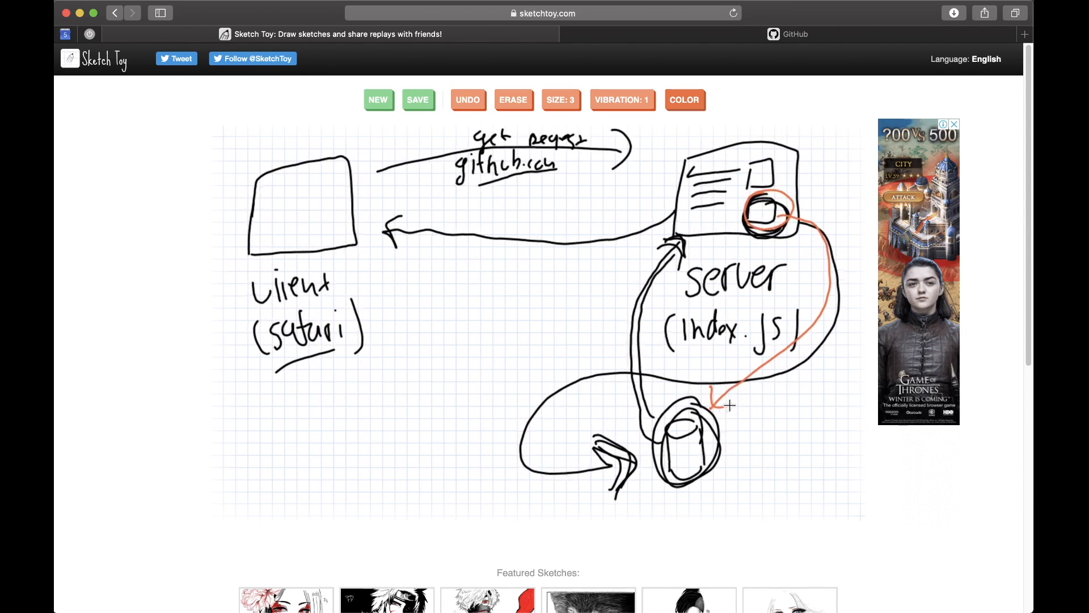
click(685, 100)
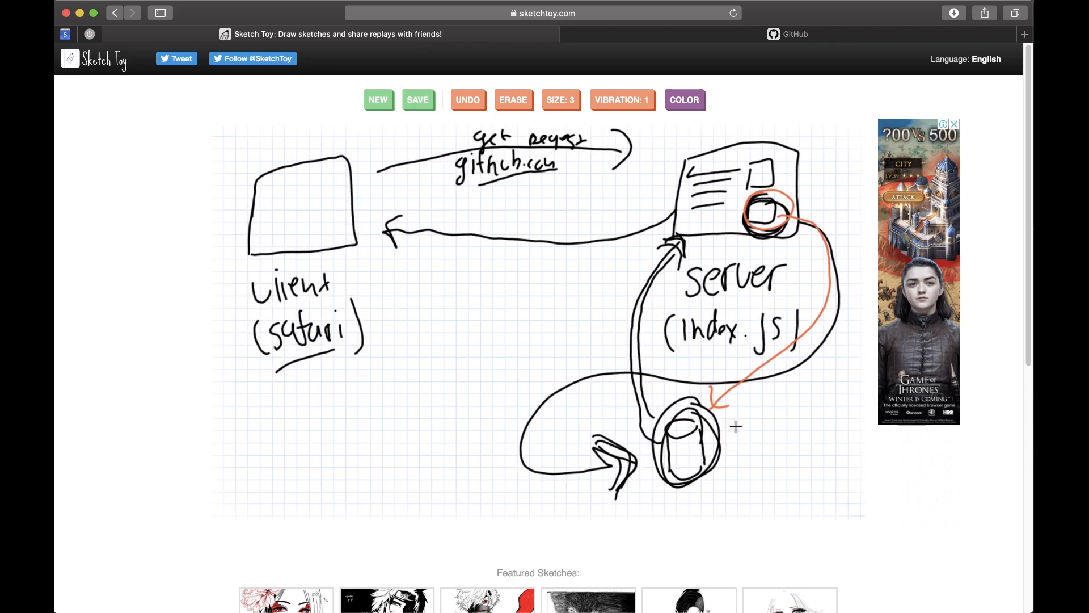
click(787, 35)
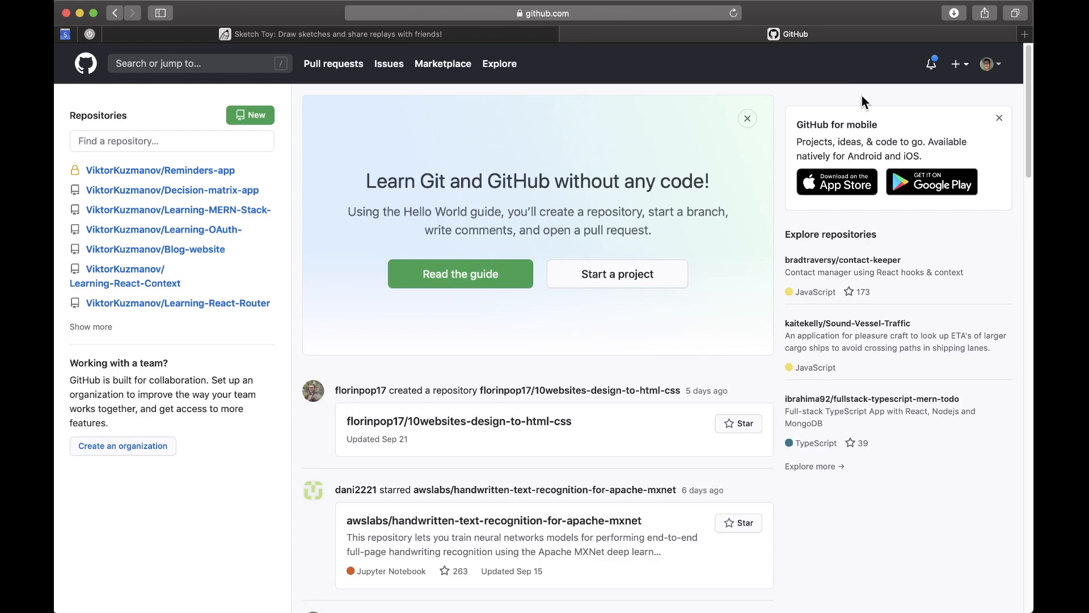
mouse_move(317, 128)
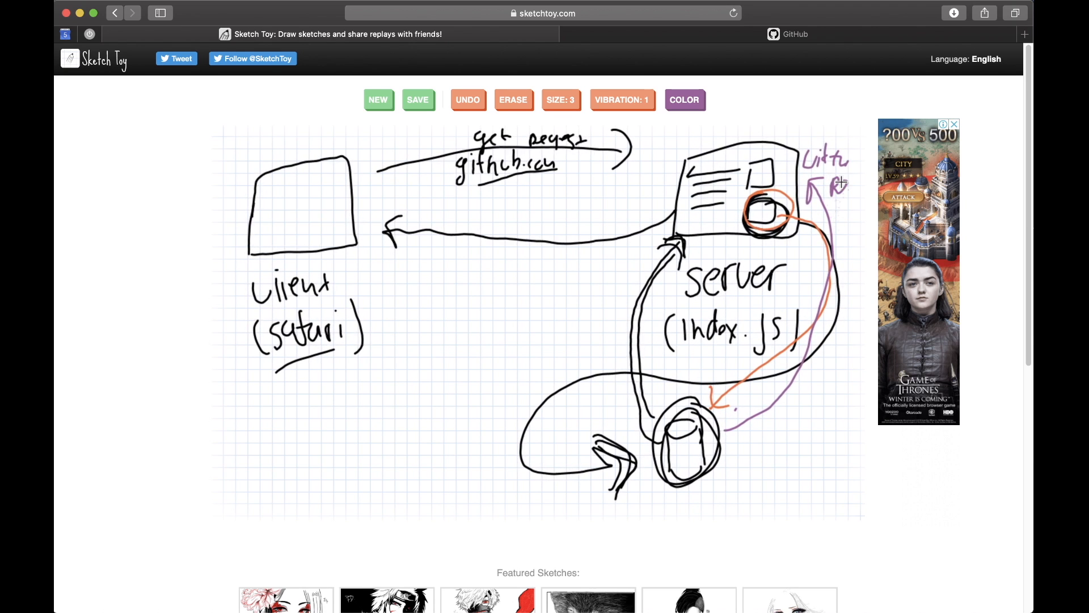
Step: Switch the ink colour to blue for tracing the response arrow
click(685, 100)
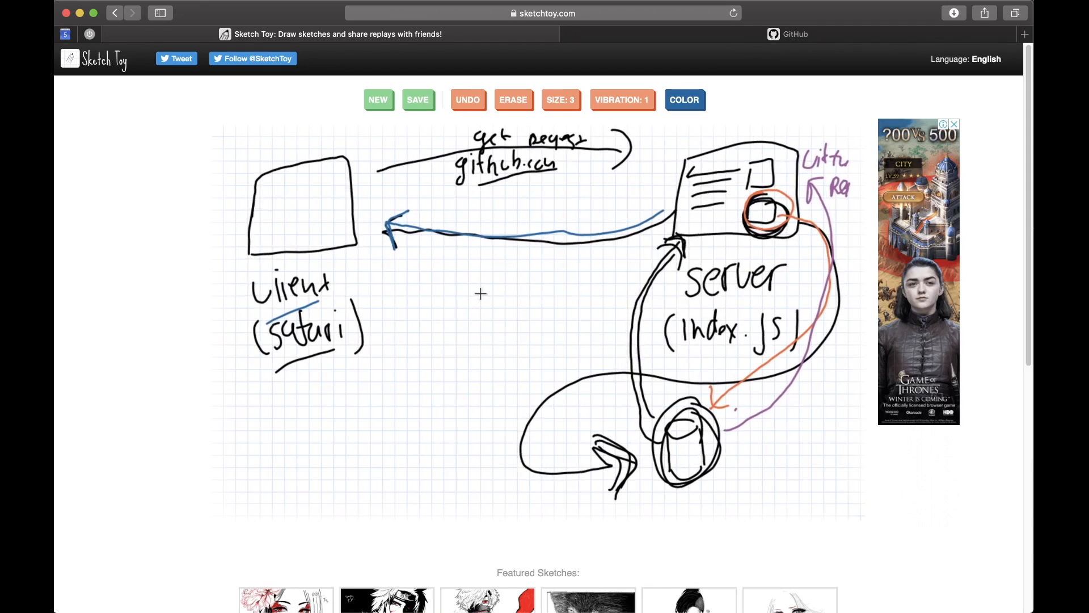
mouse_move(450, 296)
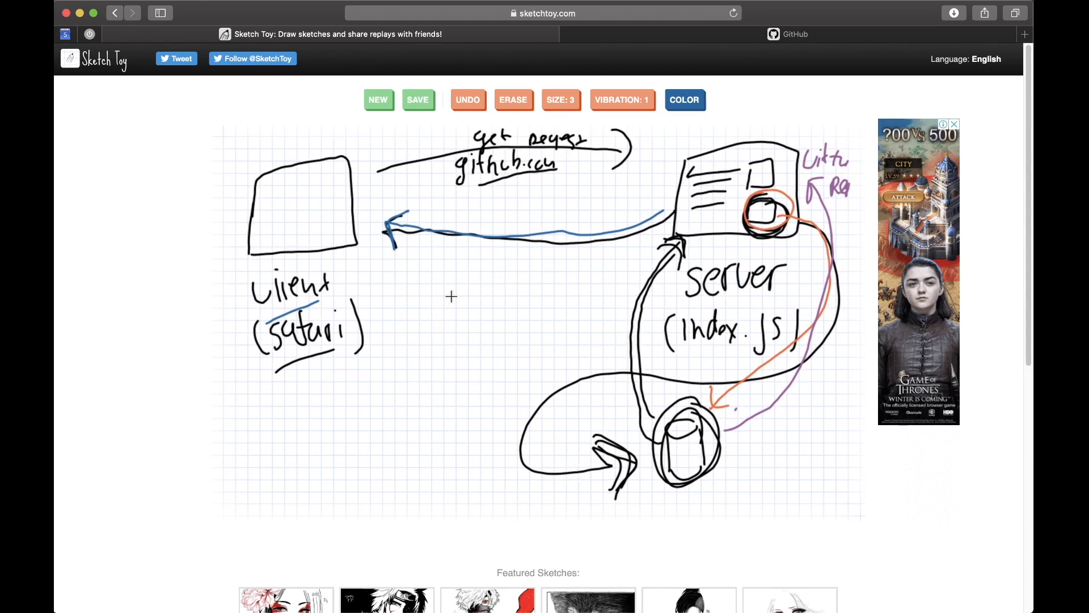